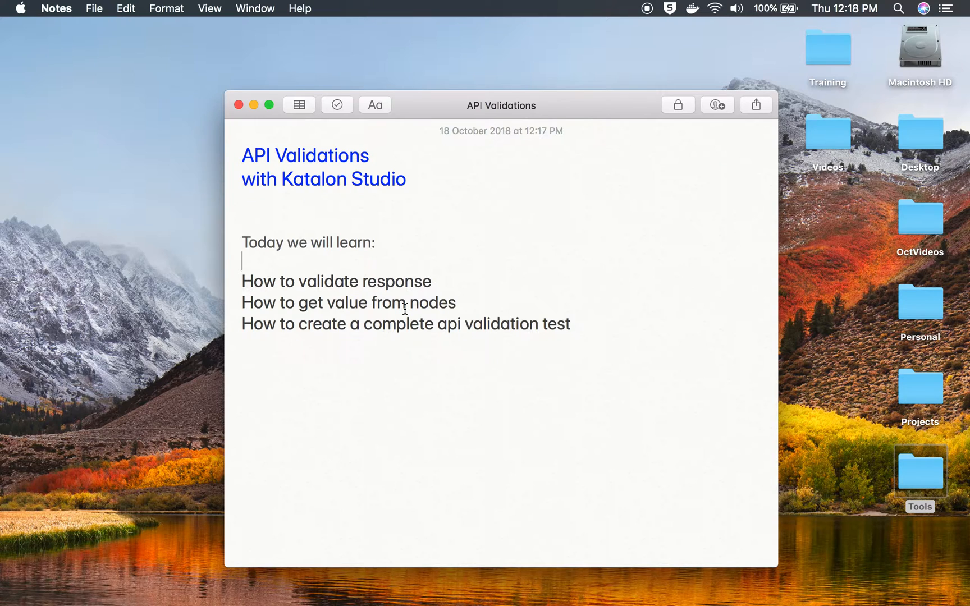
# Step: Open the ListUsers request from Object Repository > UserRestService
pyautogui.click(385, 281)
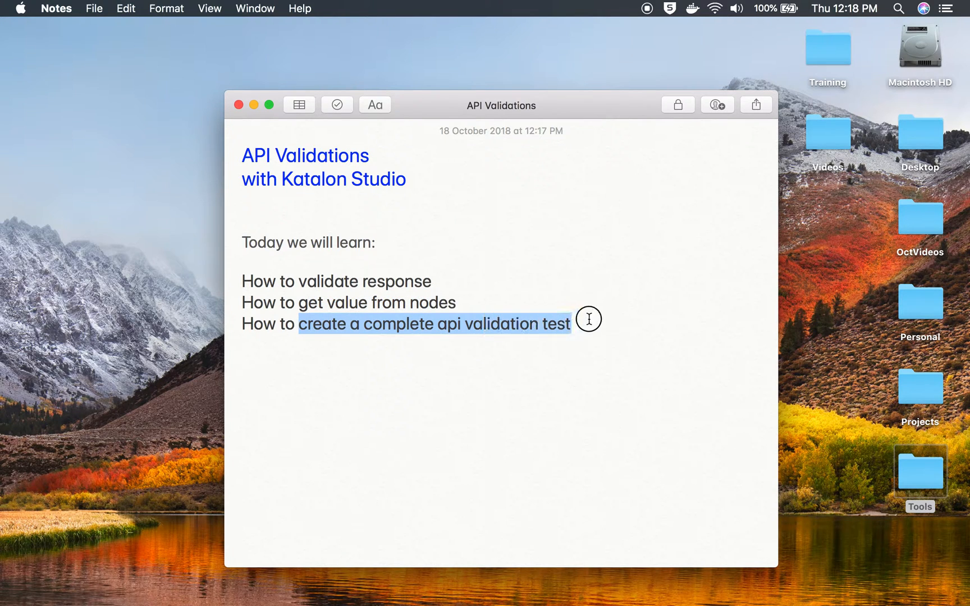
pyautogui.click(590, 334)
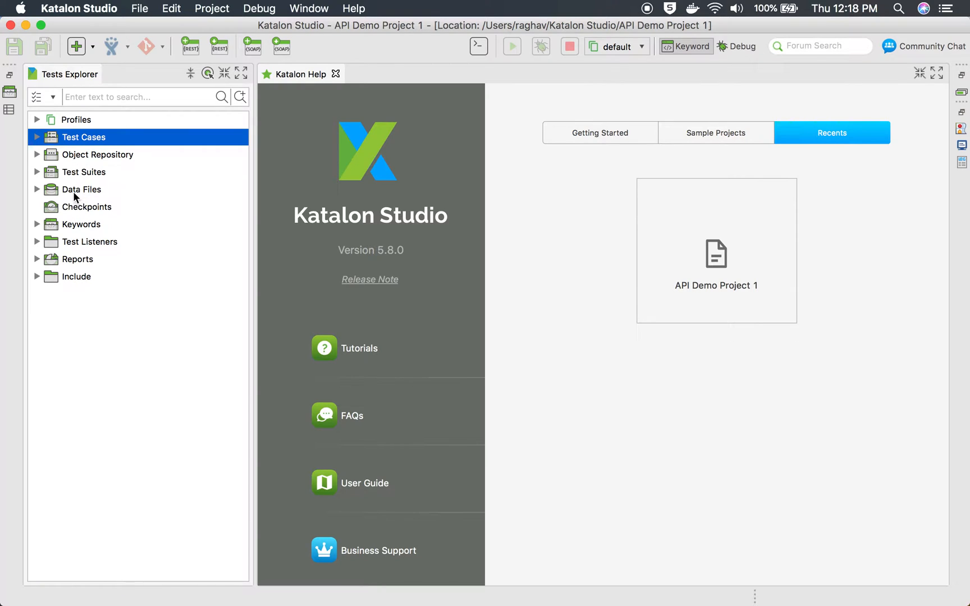
pyautogui.click(98, 155)
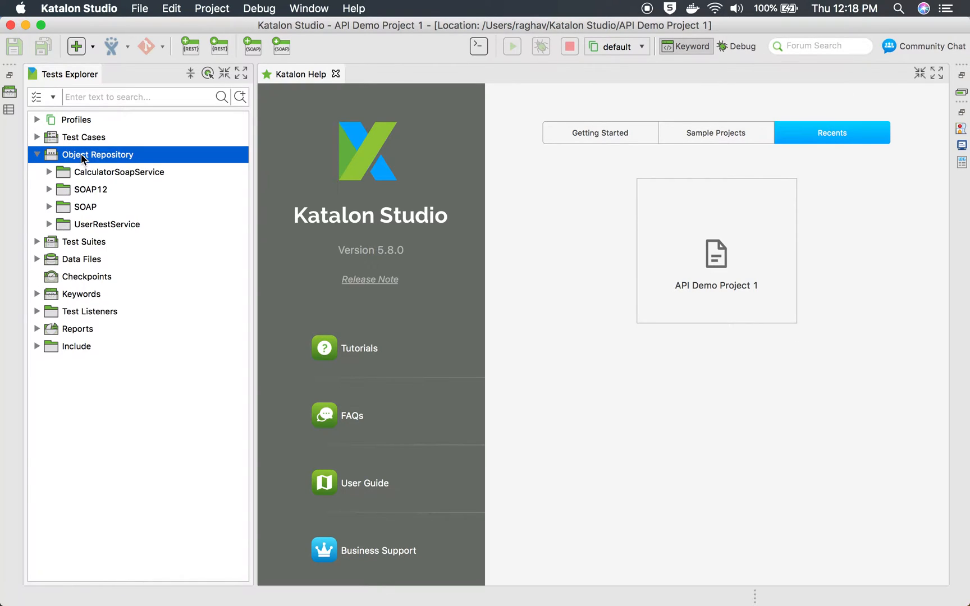
pyautogui.click(49, 223)
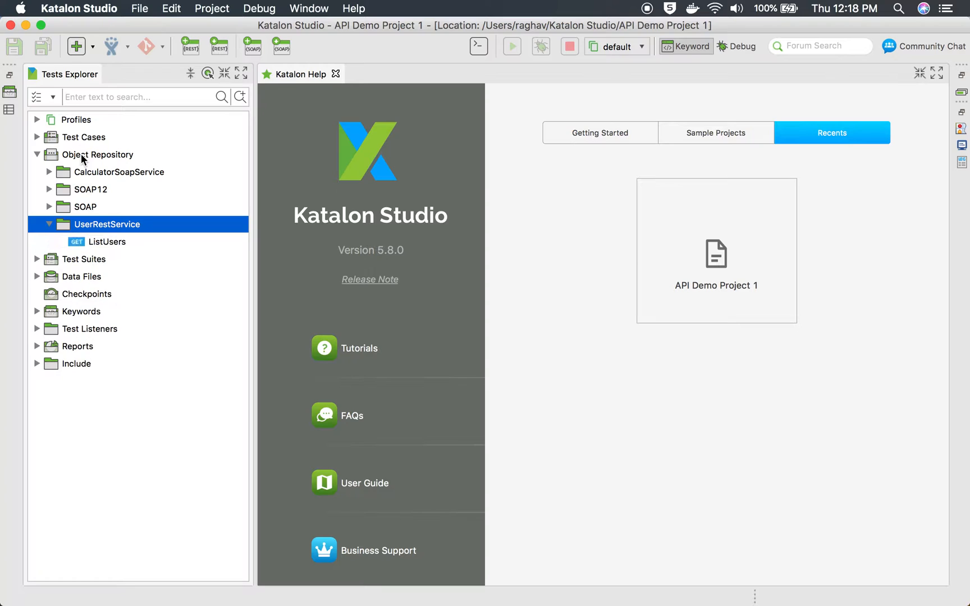
pyautogui.doubleClick(106, 241)
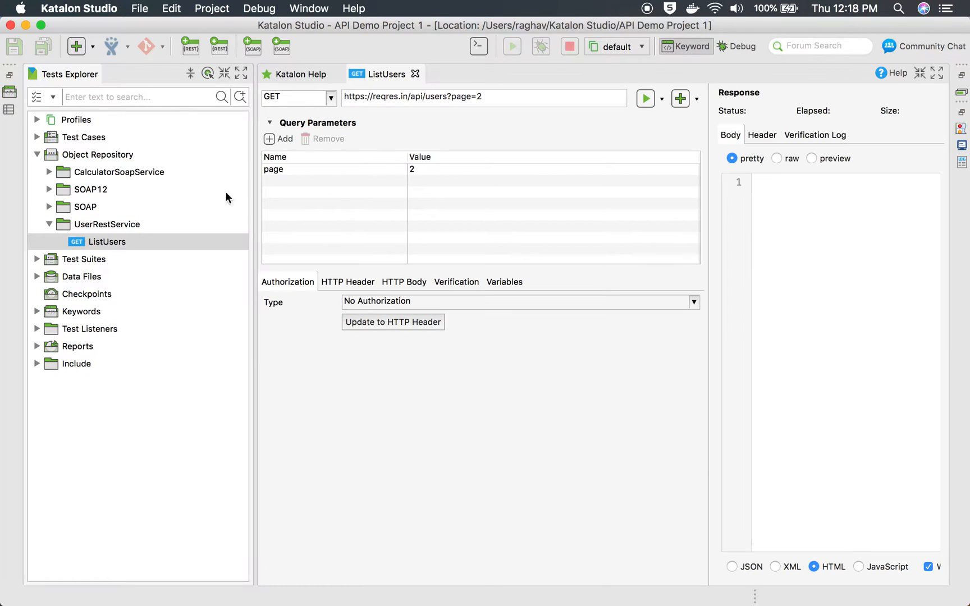
pyautogui.moveTo(395, 196)
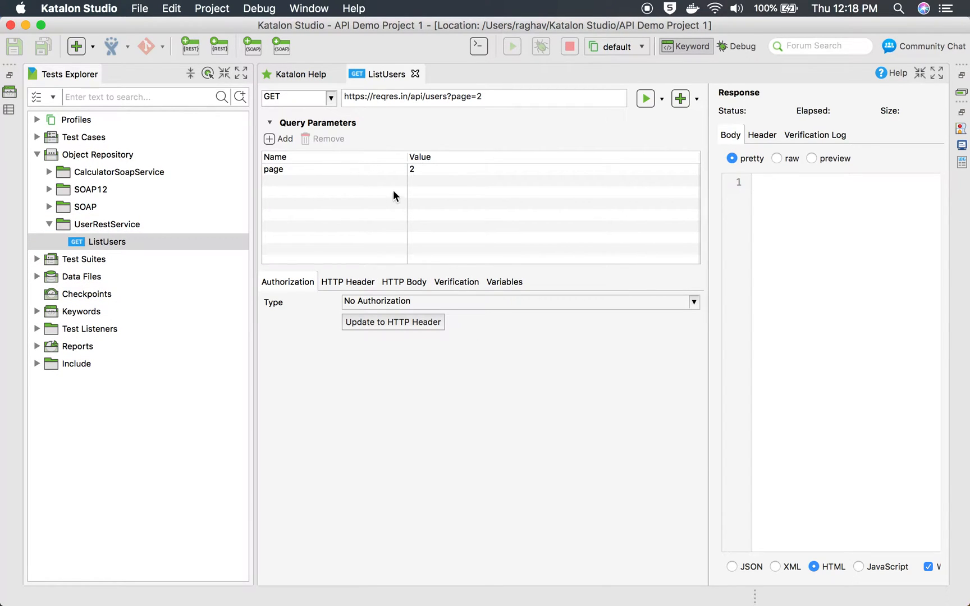
pyautogui.moveTo(295, 303)
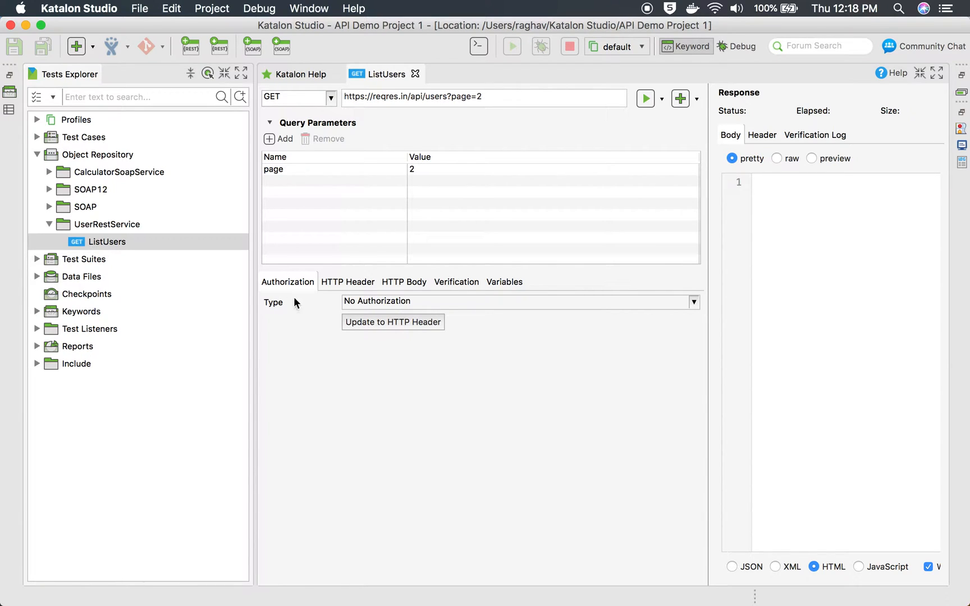
# Step: Show the request's verification script and bring back the snippets list
pyautogui.click(457, 282)
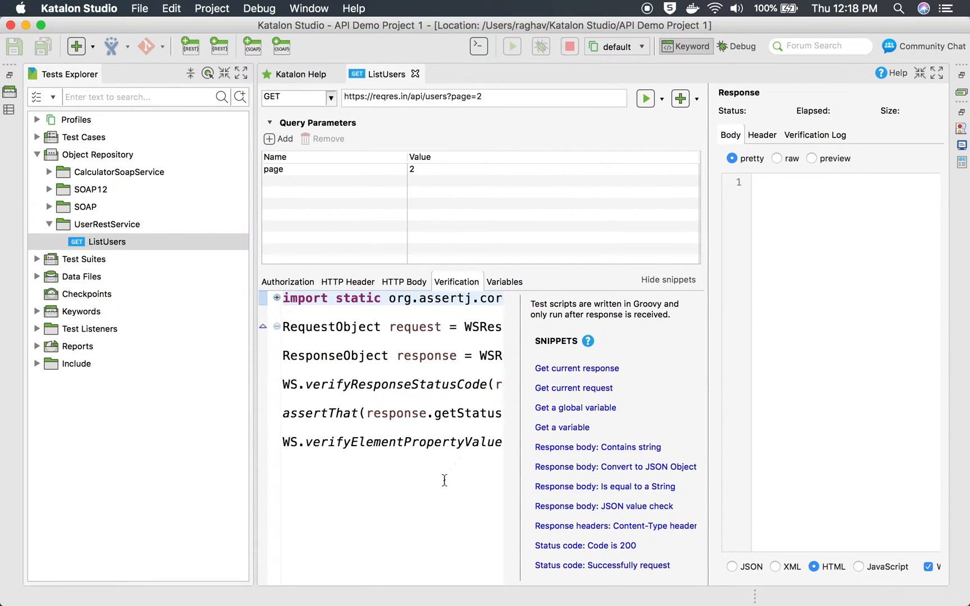
pyautogui.moveTo(395, 389)
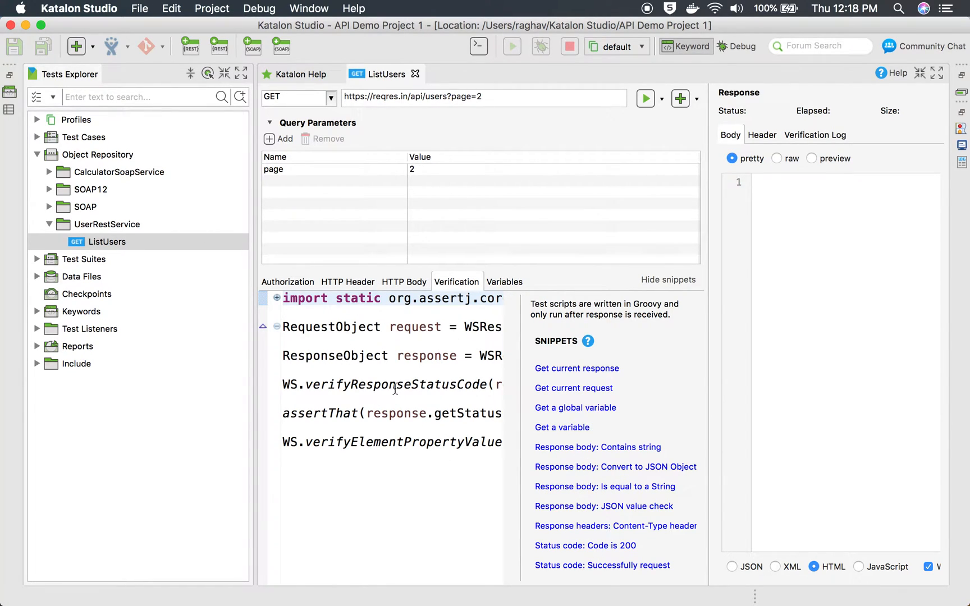
pyautogui.moveTo(591, 403)
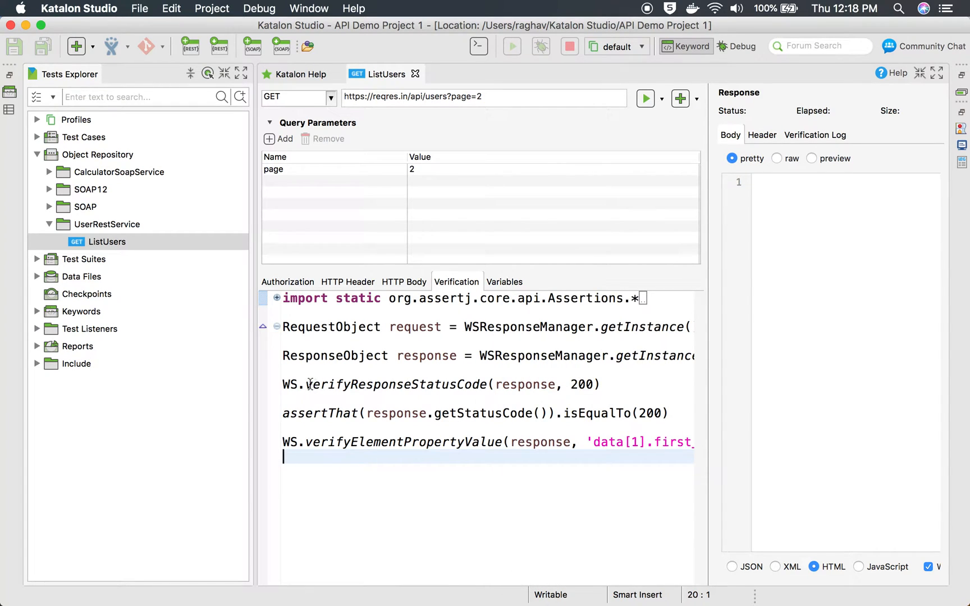
pyautogui.click(569, 384)
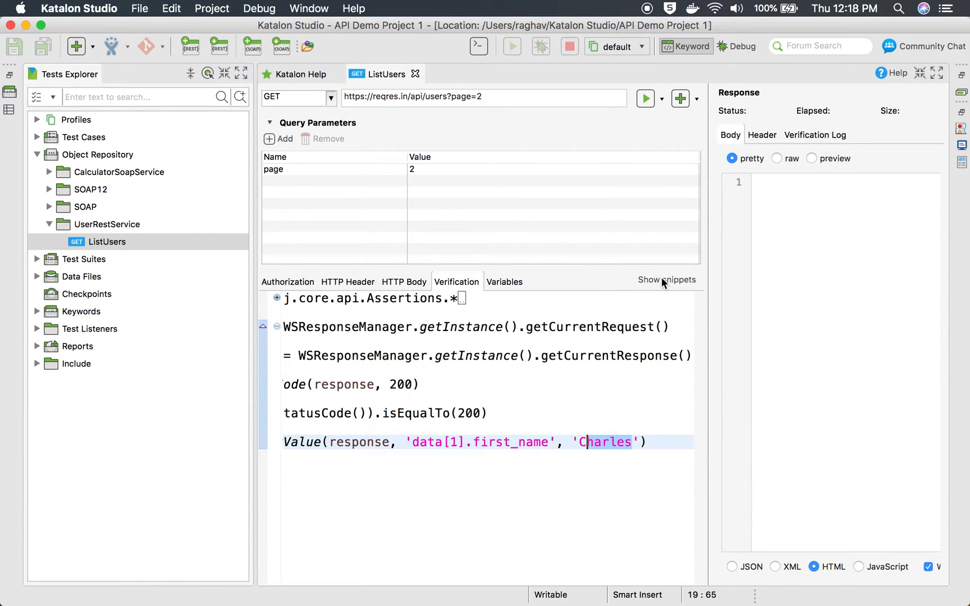
pyautogui.click(666, 280)
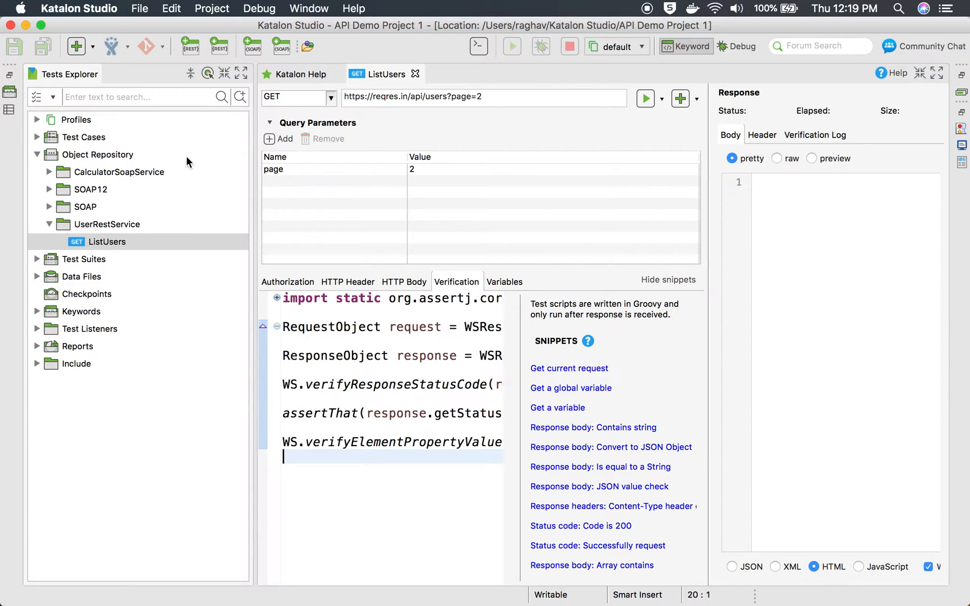
# Step: Open the ListUsersTest test case from the Test Cases folder
pyautogui.click(83, 137)
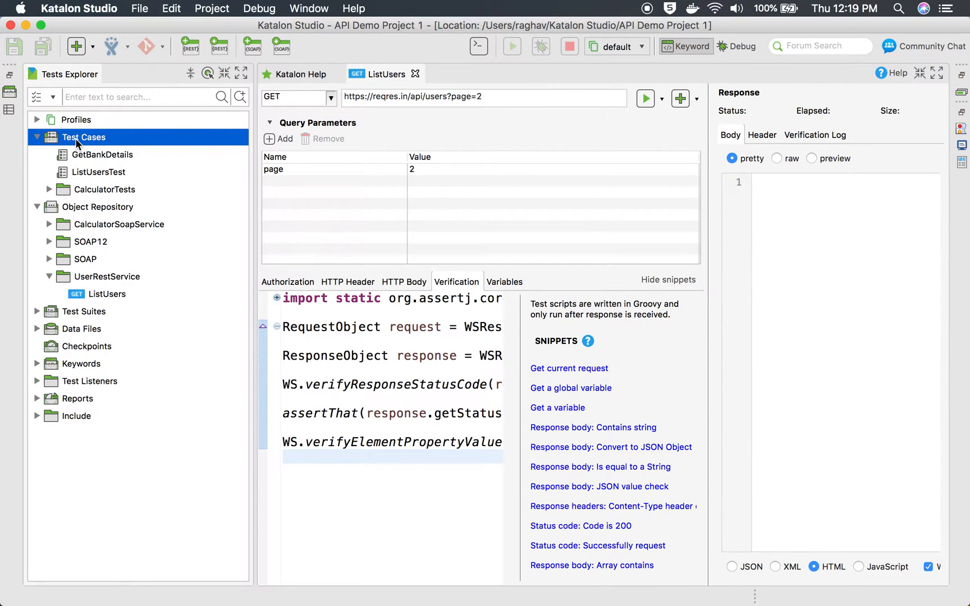
pyautogui.click(97, 172)
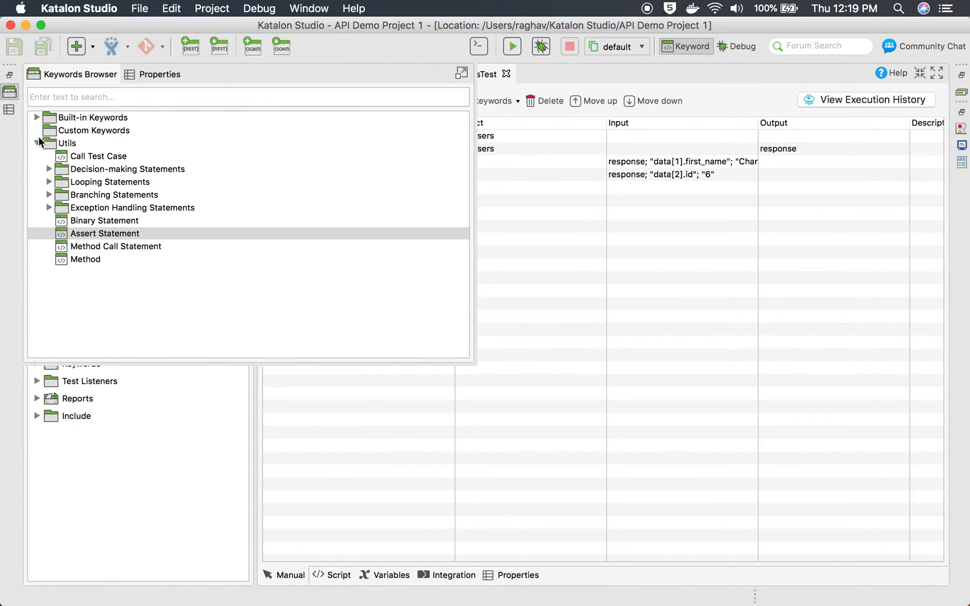
# Step: Browse Built-in Keywords > Web Service Keyword down to the Element group in the Keywords Browser
pyautogui.click(37, 143)
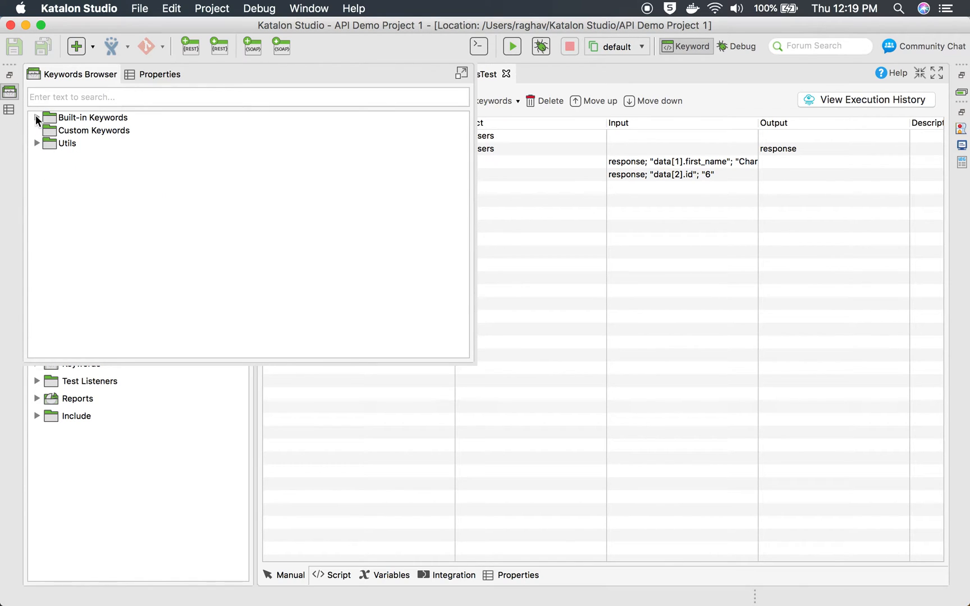
pyautogui.click(37, 118)
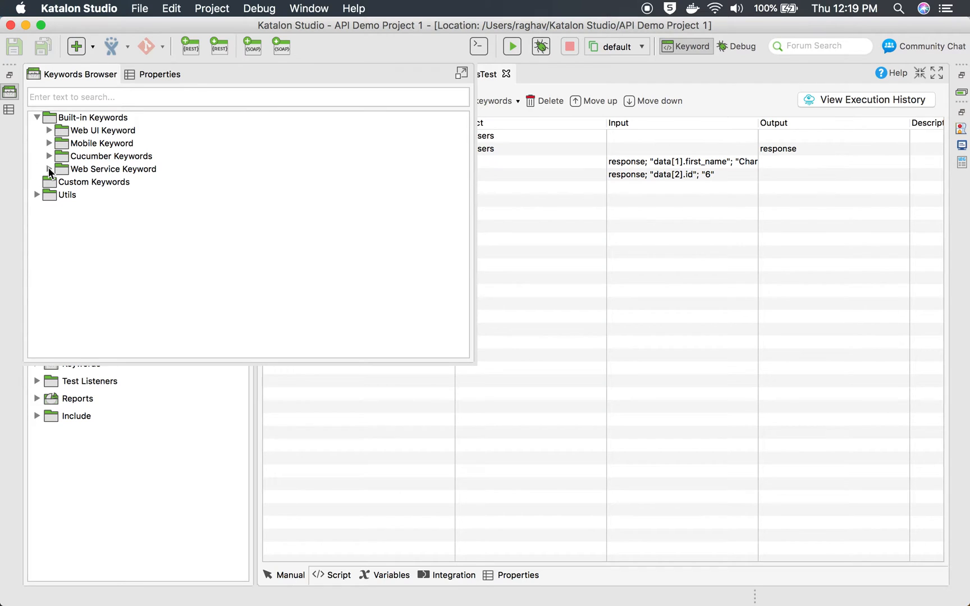
pyautogui.click(50, 168)
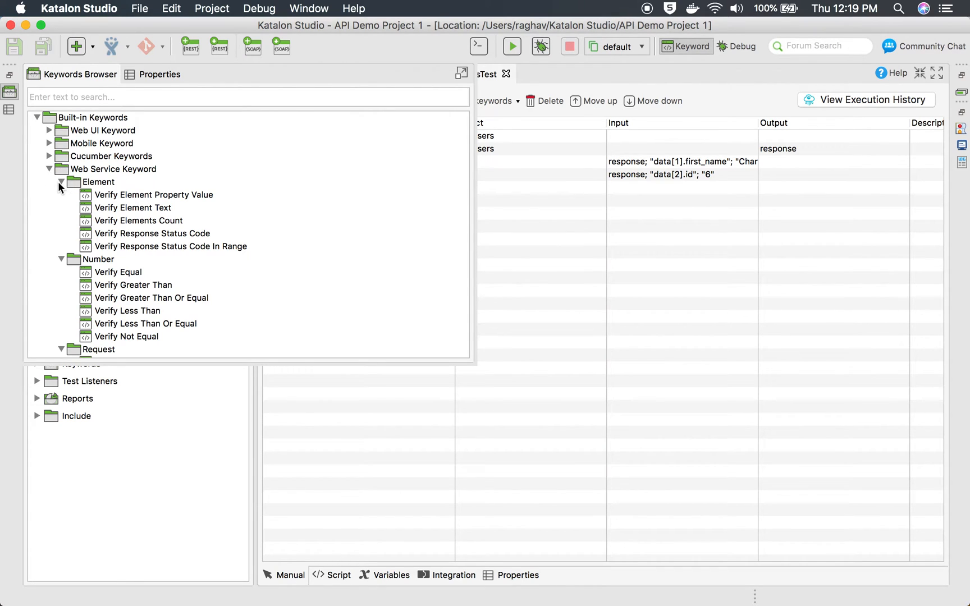
pyautogui.click(60, 182)
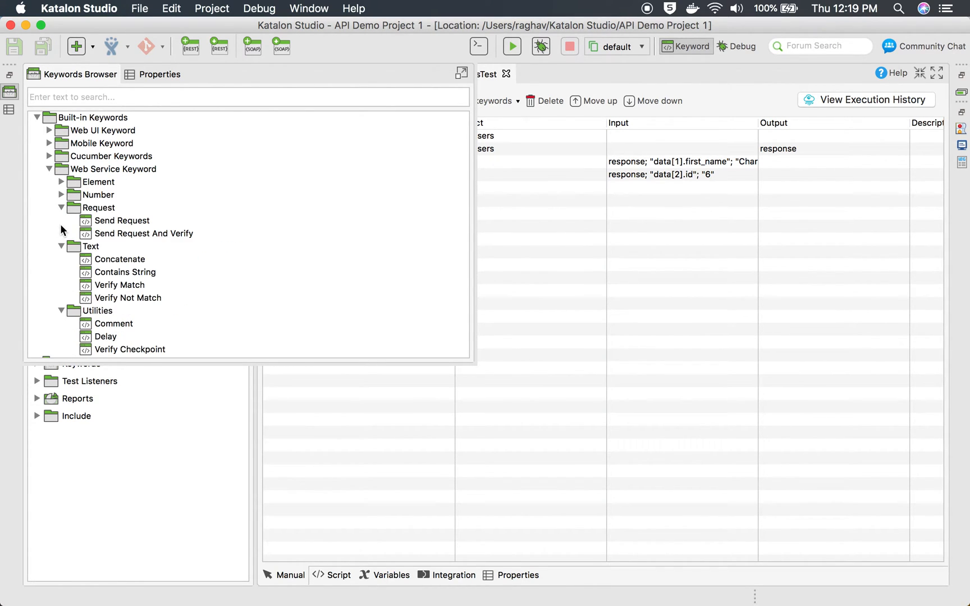
pyautogui.click(62, 207)
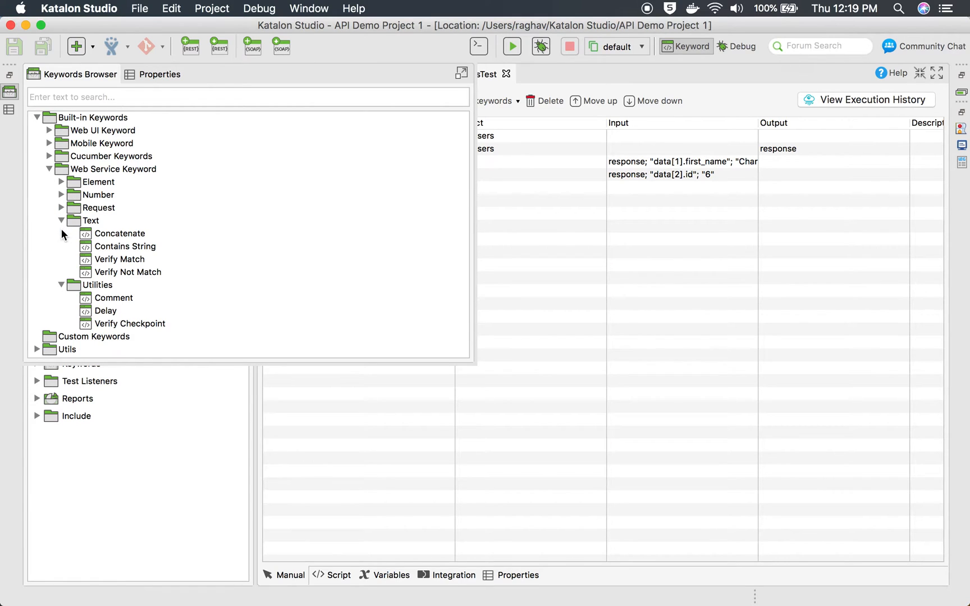
pyautogui.click(62, 220)
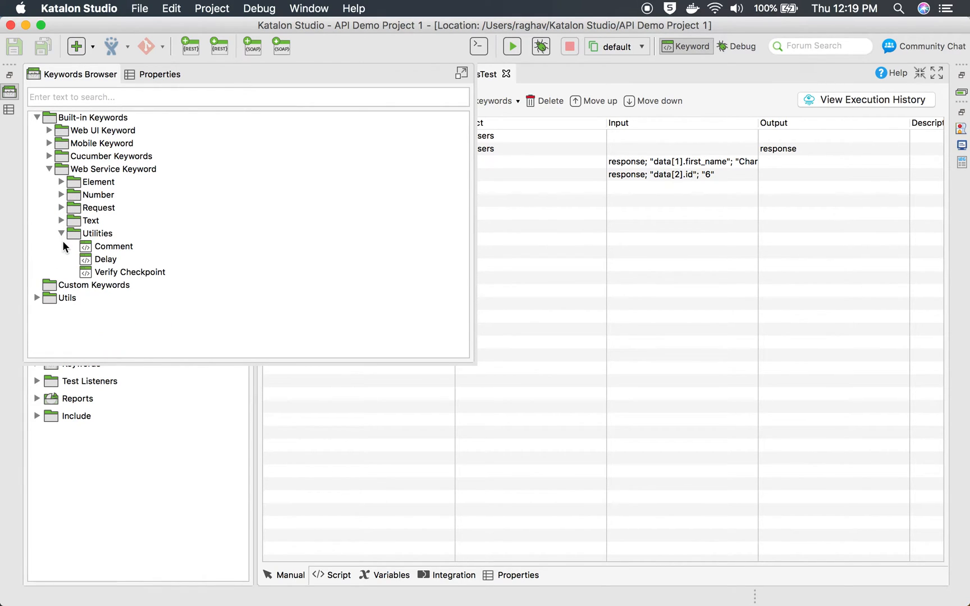
pyautogui.click(62, 234)
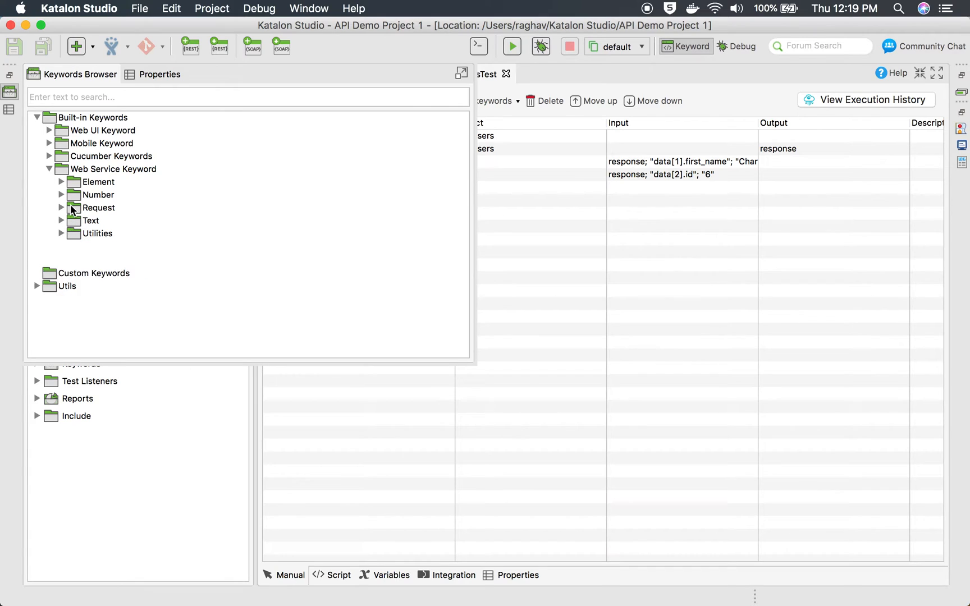
pyautogui.click(61, 181)
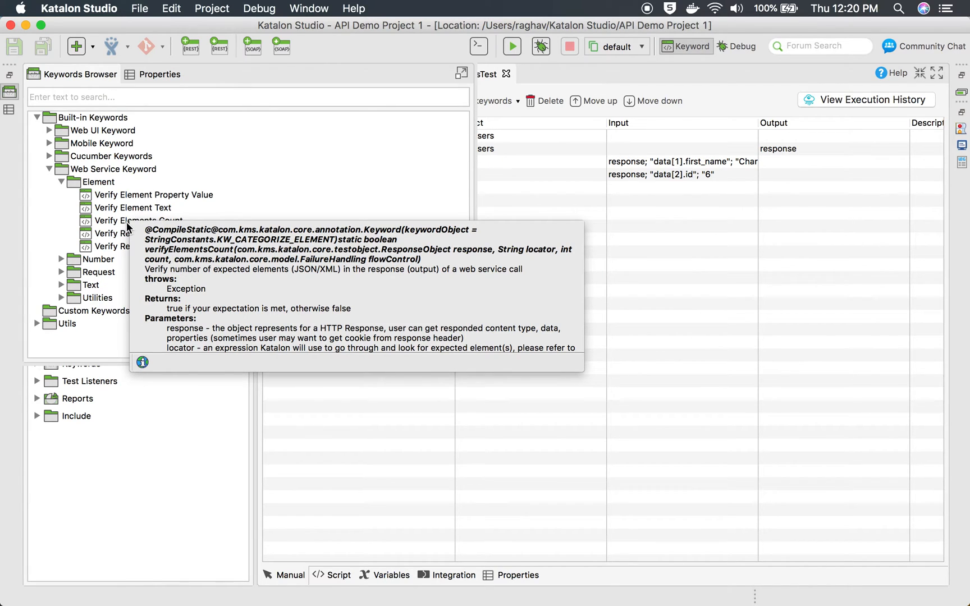
pyautogui.moveTo(235, 257)
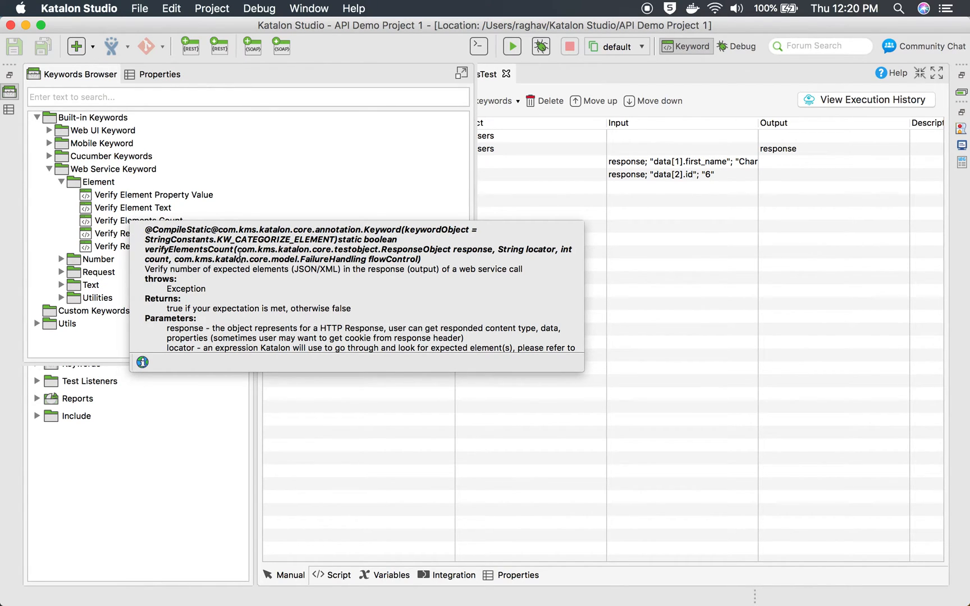
pyautogui.moveTo(142, 363)
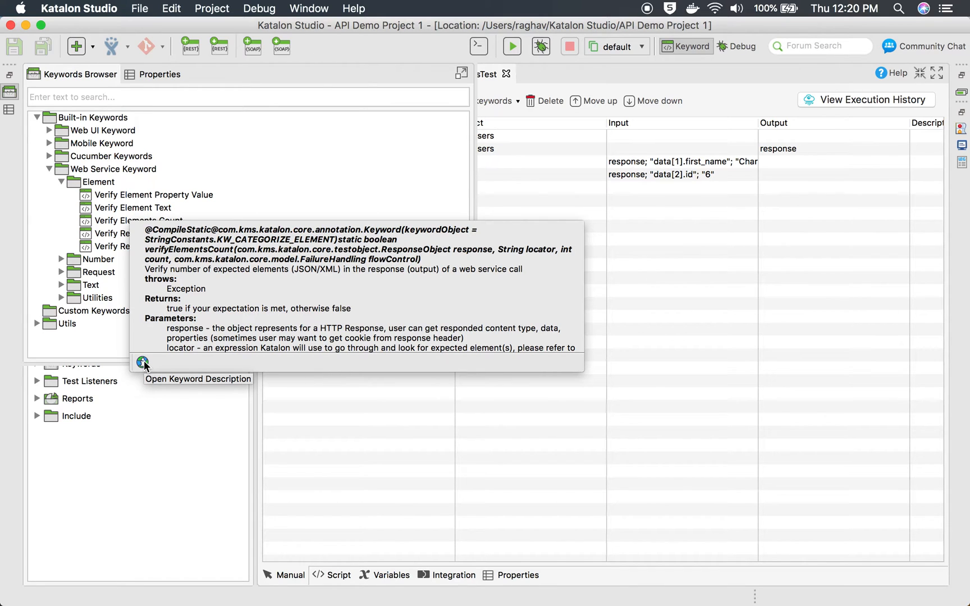
# Step: View the Verify Elements Count documentation in Safari and its Parameters section
pyautogui.click(142, 362)
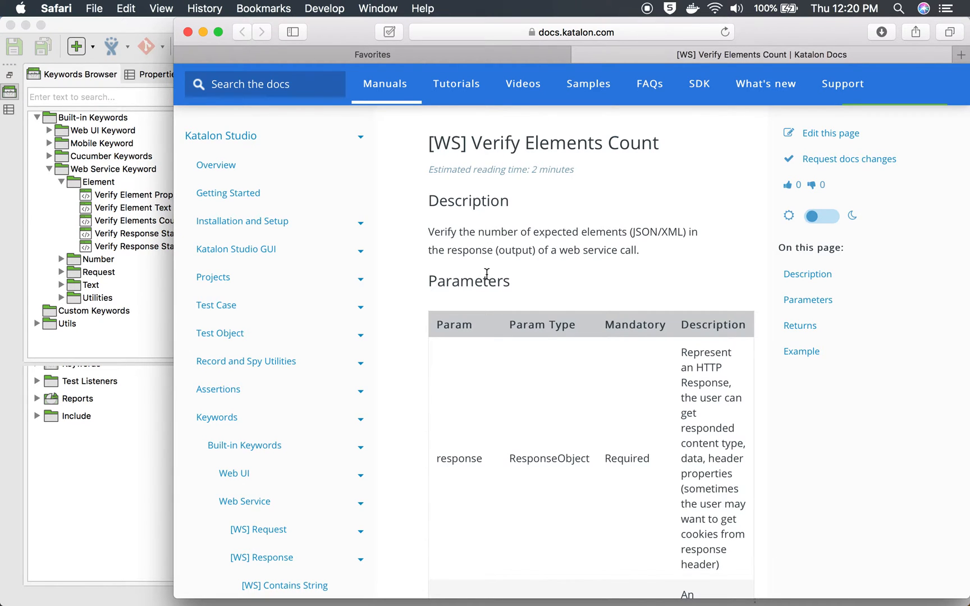
pyautogui.scroll(-3)
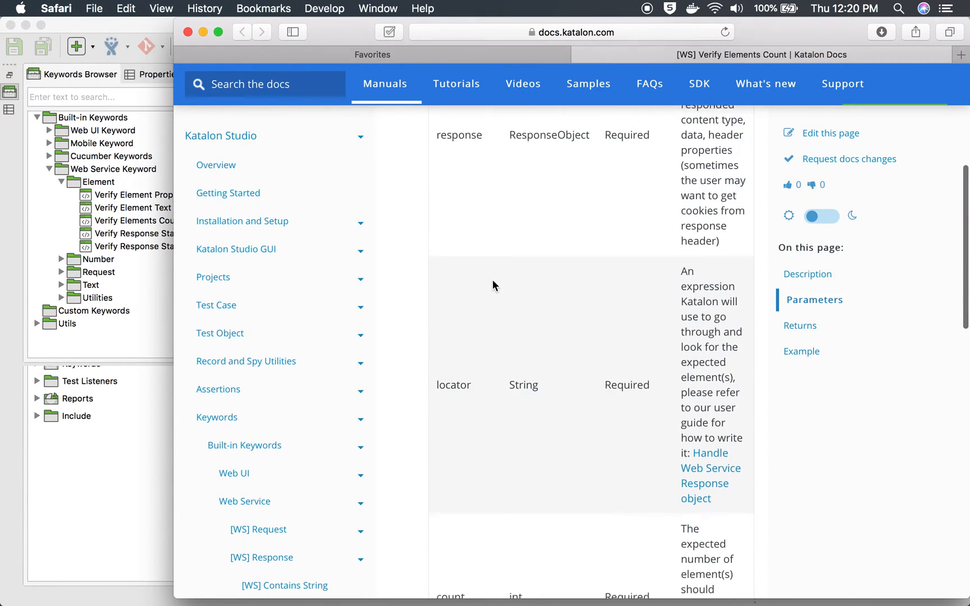
pyautogui.scroll(-3)
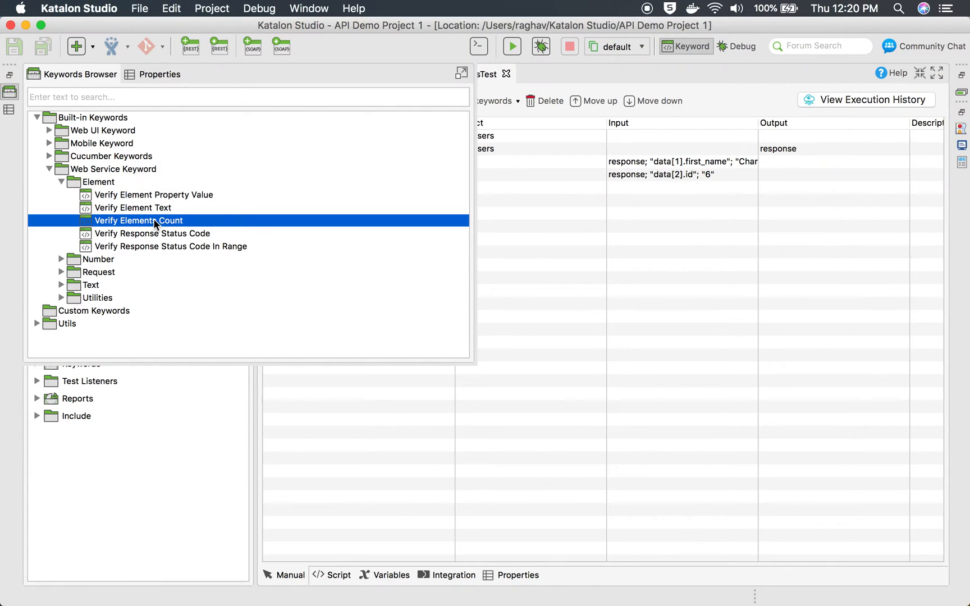
pyautogui.moveTo(138, 220)
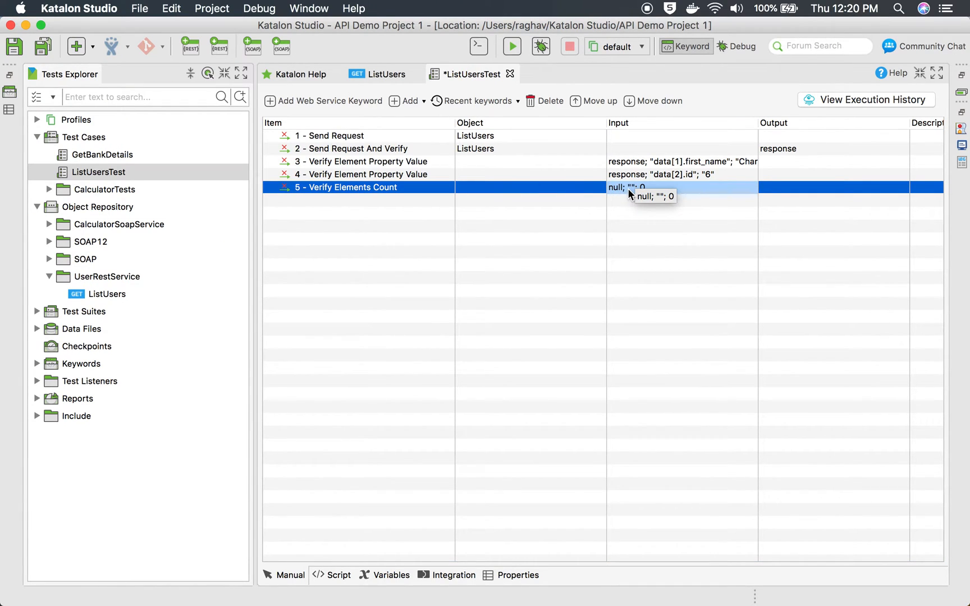
# Step: Set the Verify Elements Count step's first input to response and confirm
pyautogui.doubleClick(628, 186)
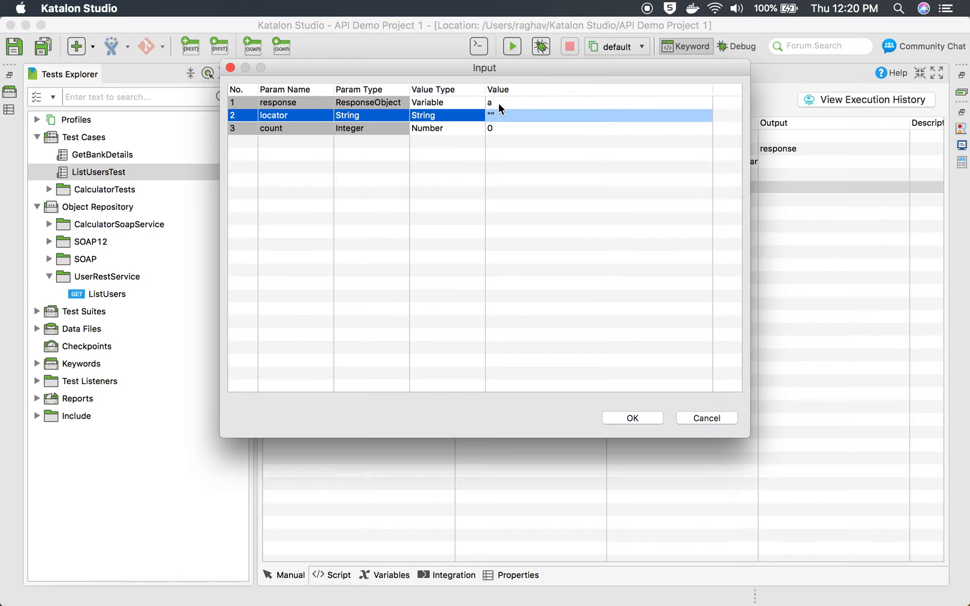
pyautogui.write('resp')
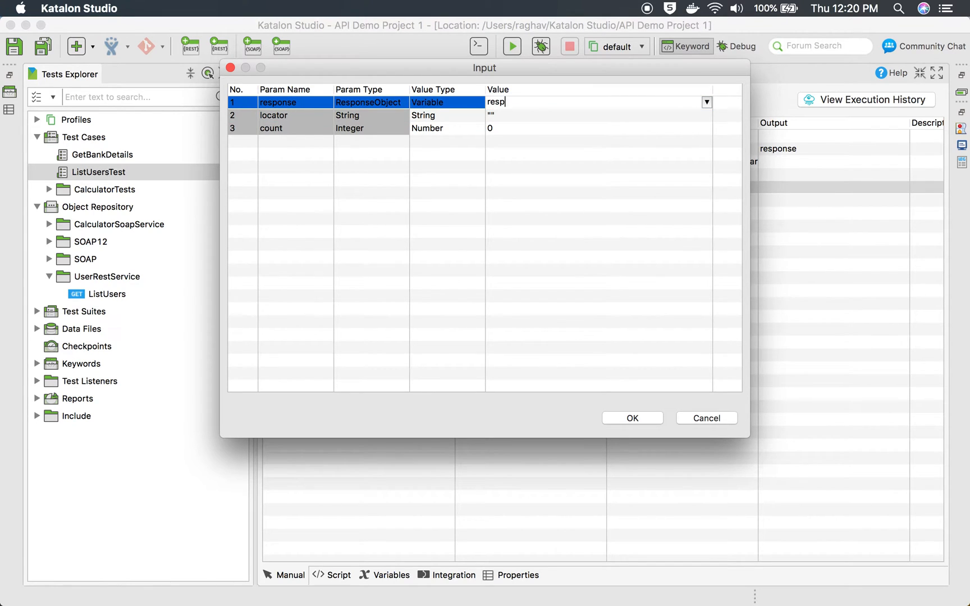
pyautogui.write('onse')
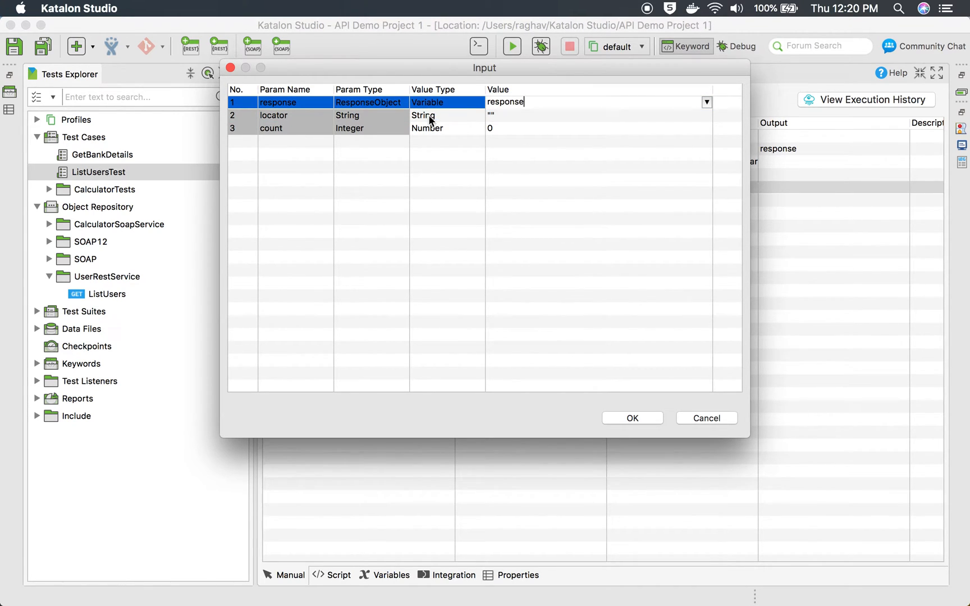
pyautogui.click(272, 115)
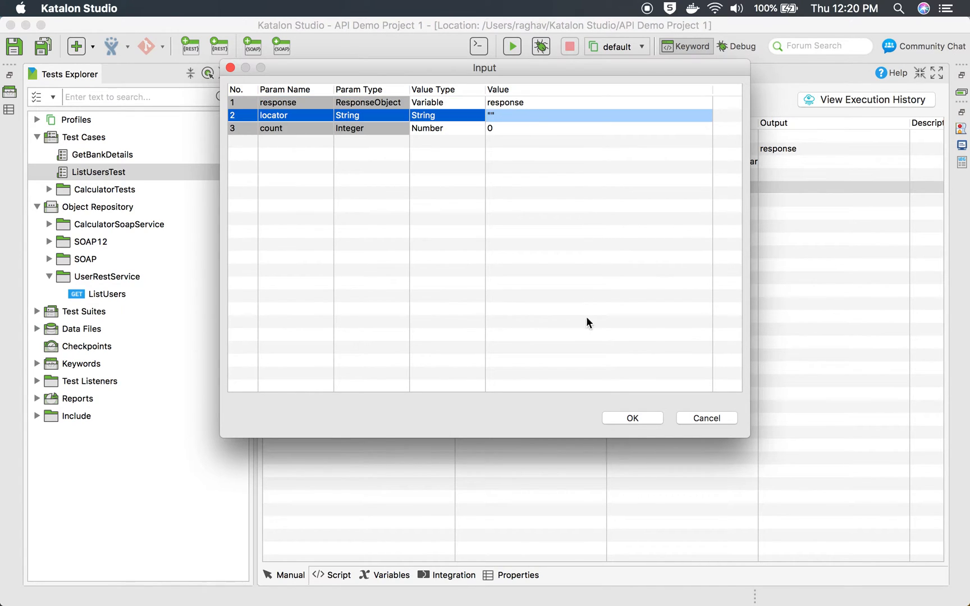
pyautogui.click(632, 418)
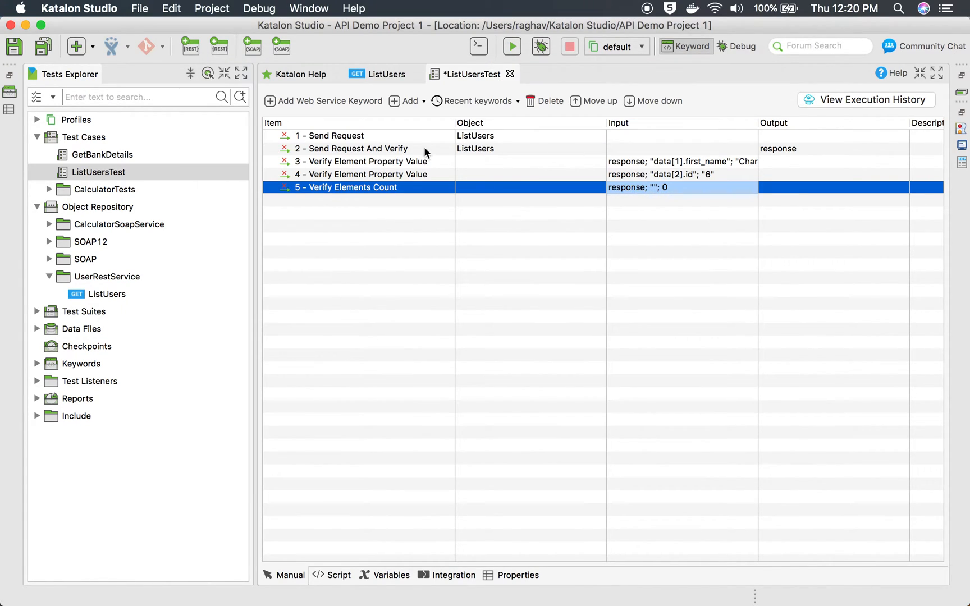
pyautogui.moveTo(346, 152)
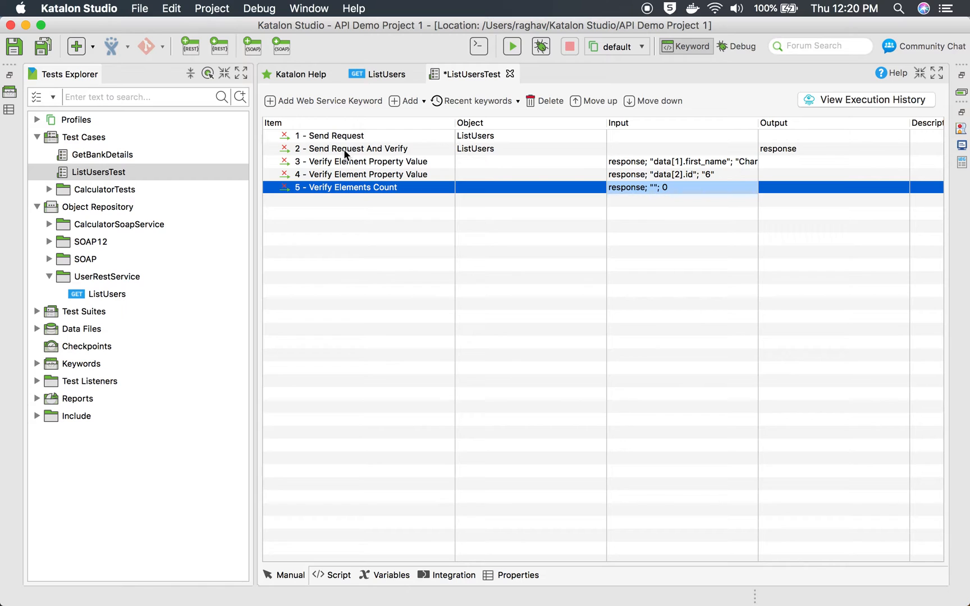
# Step: Select the Send Request And Verify step and the ListUsers request in the repository
pyautogui.click(356, 148)
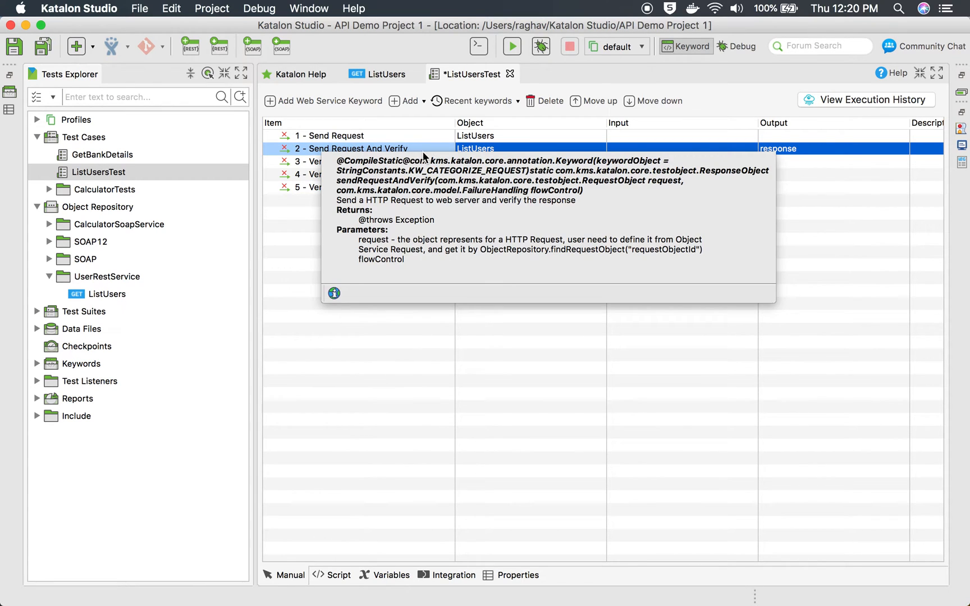
pyautogui.moveTo(114, 305)
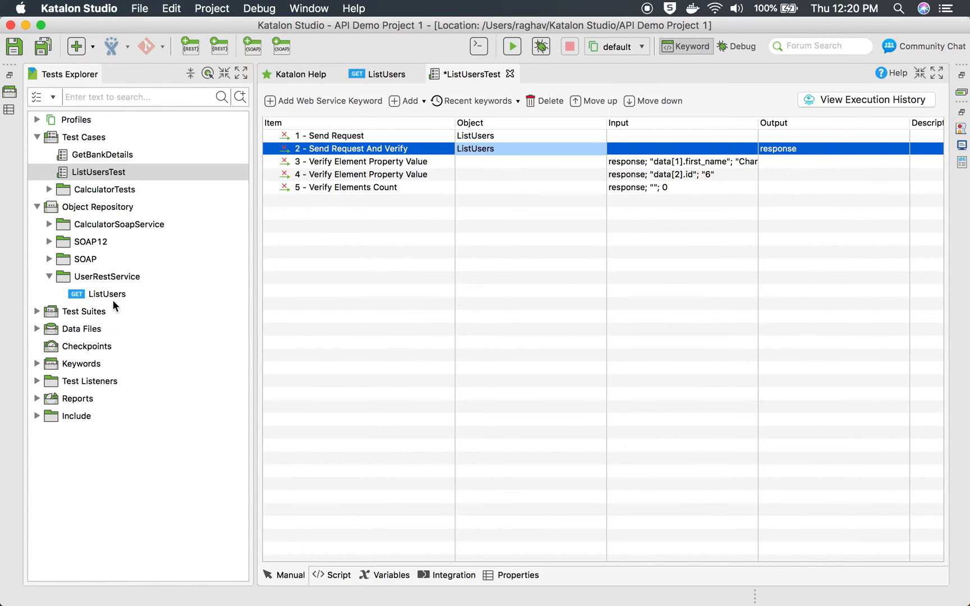
pyautogui.click(107, 294)
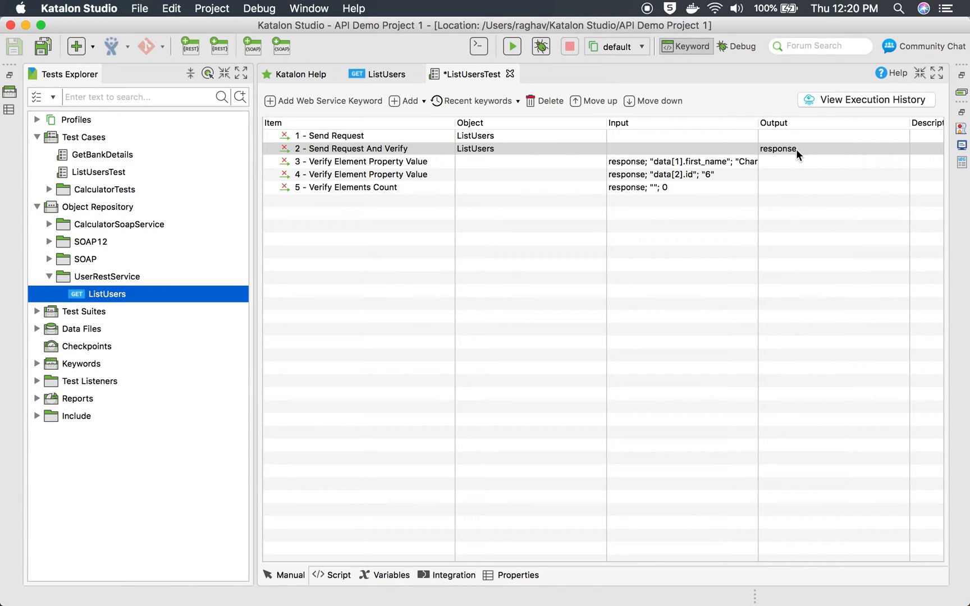
pyautogui.click(778, 148)
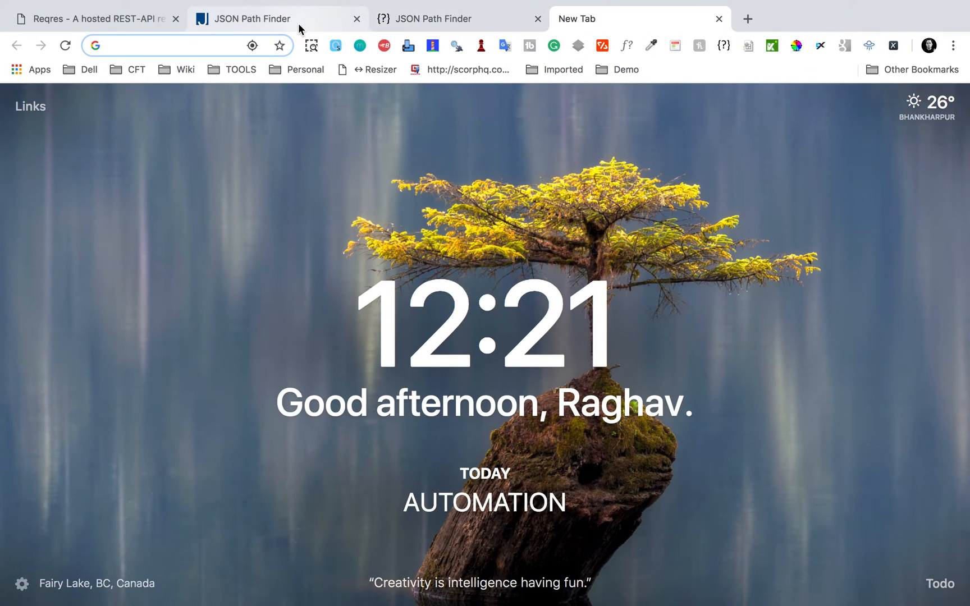
# Step: Inspect the data array at path x.data in JSON Path Finder and pick out the data key
pyautogui.click(276, 19)
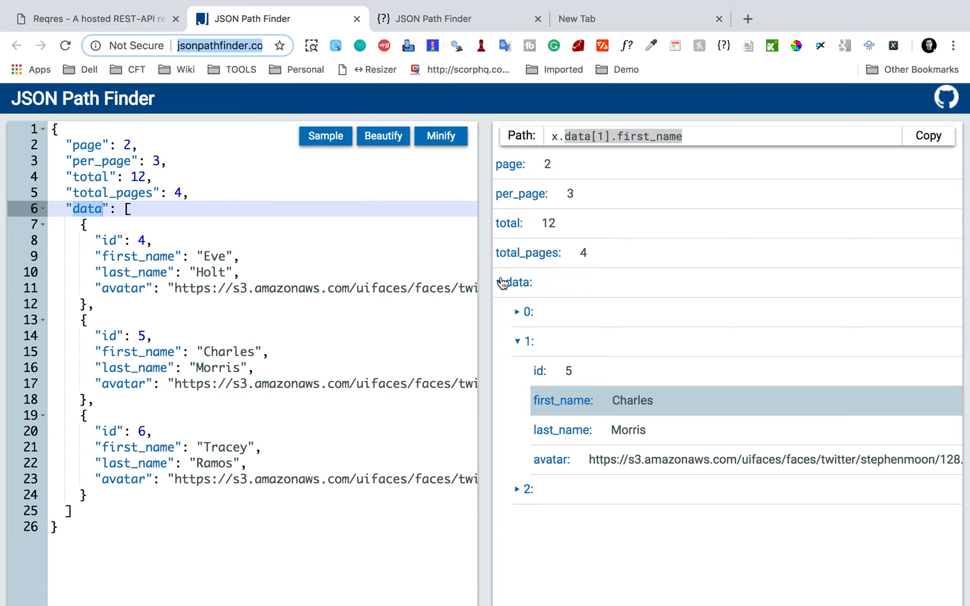
pyautogui.click(503, 283)
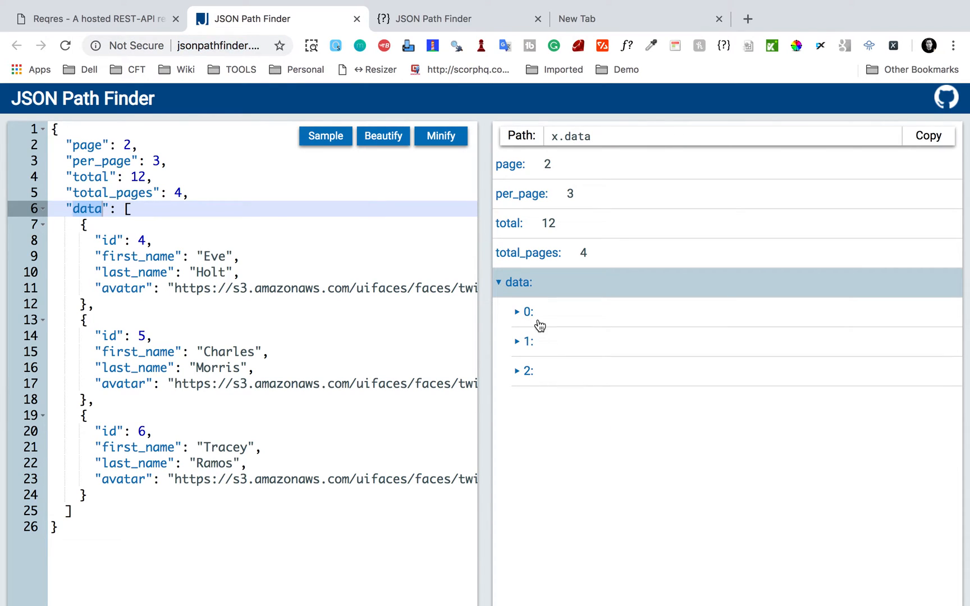
pyautogui.moveTo(537, 285)
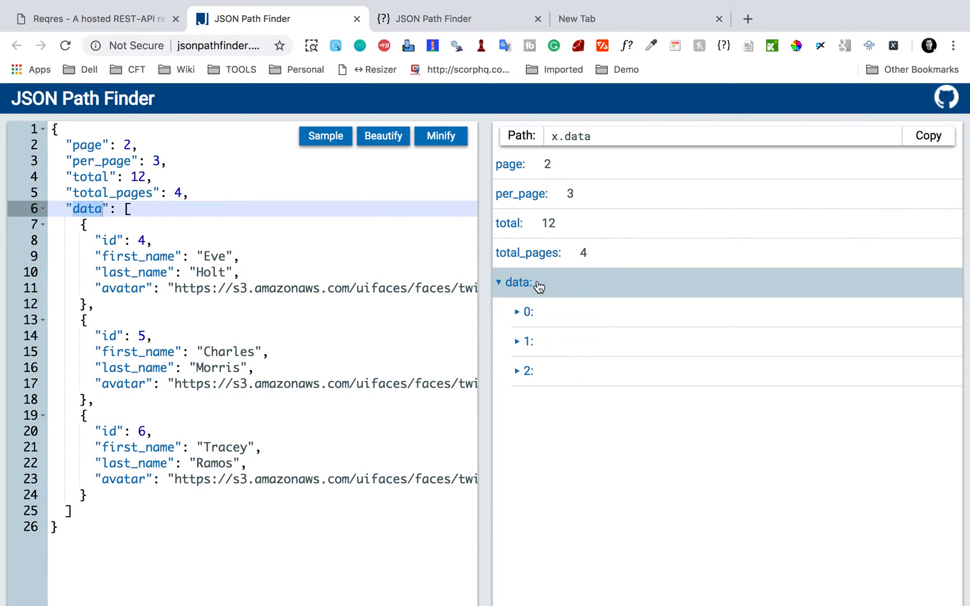
pyautogui.doubleClick(572, 136)
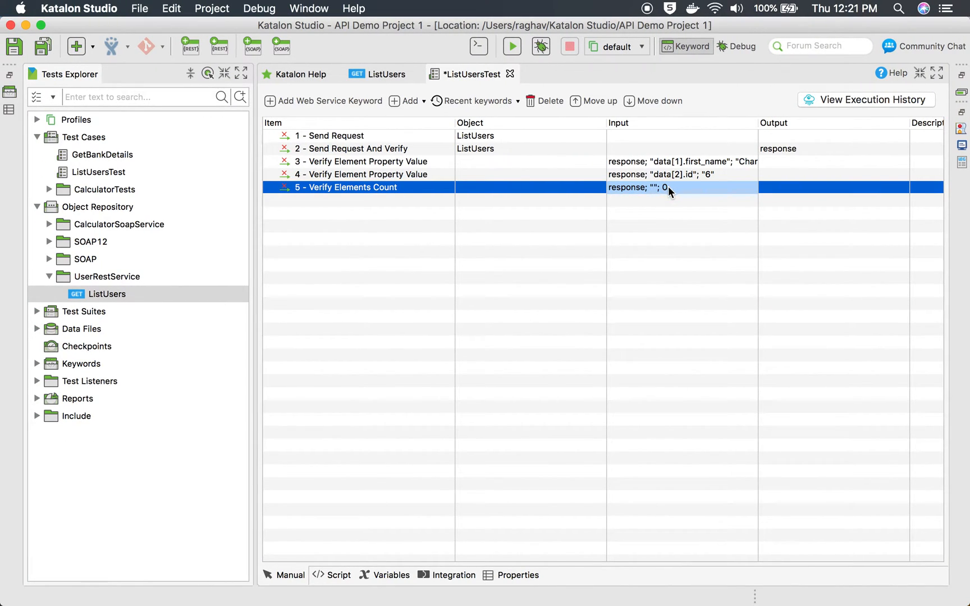
# Step: Set the count step's locator to "data" and expected count to 3
pyautogui.doubleClick(670, 186)
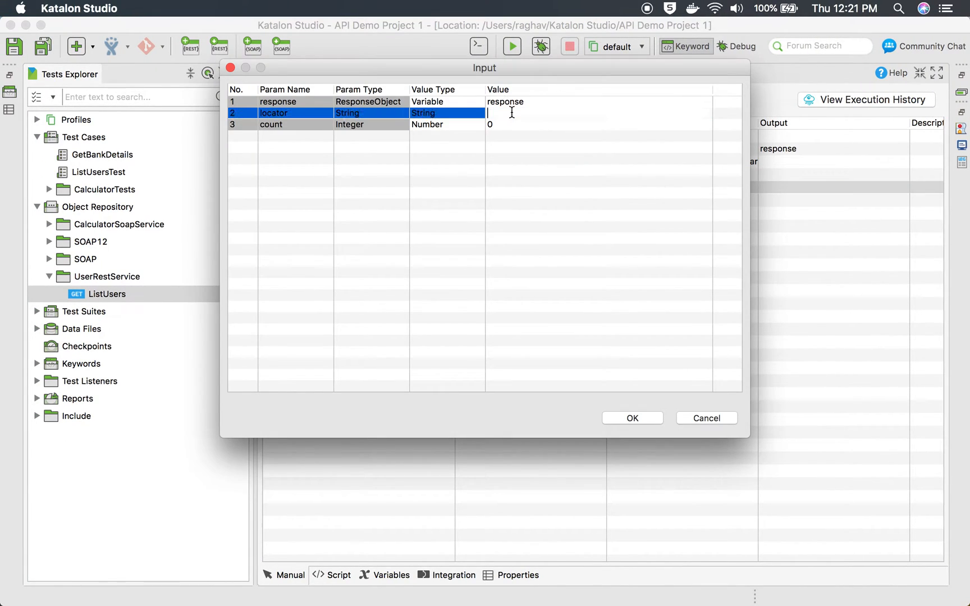
pyautogui.write('"data"')
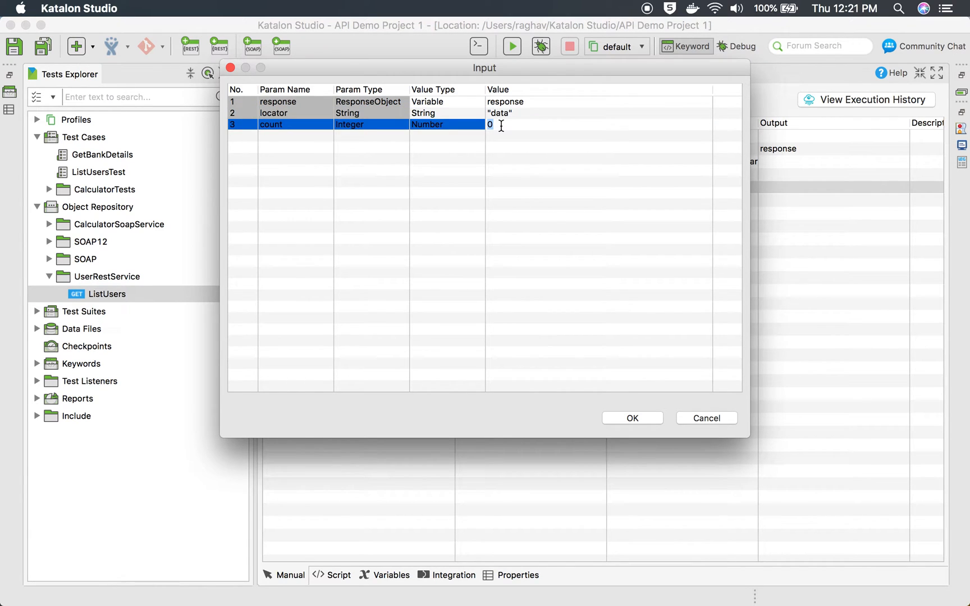
pyautogui.write('3')
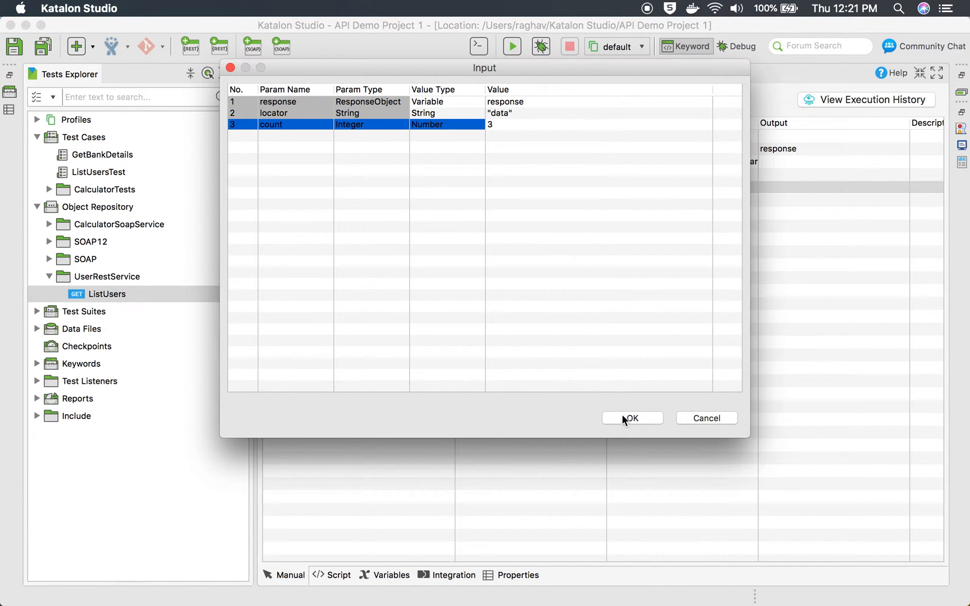
pyautogui.click(631, 418)
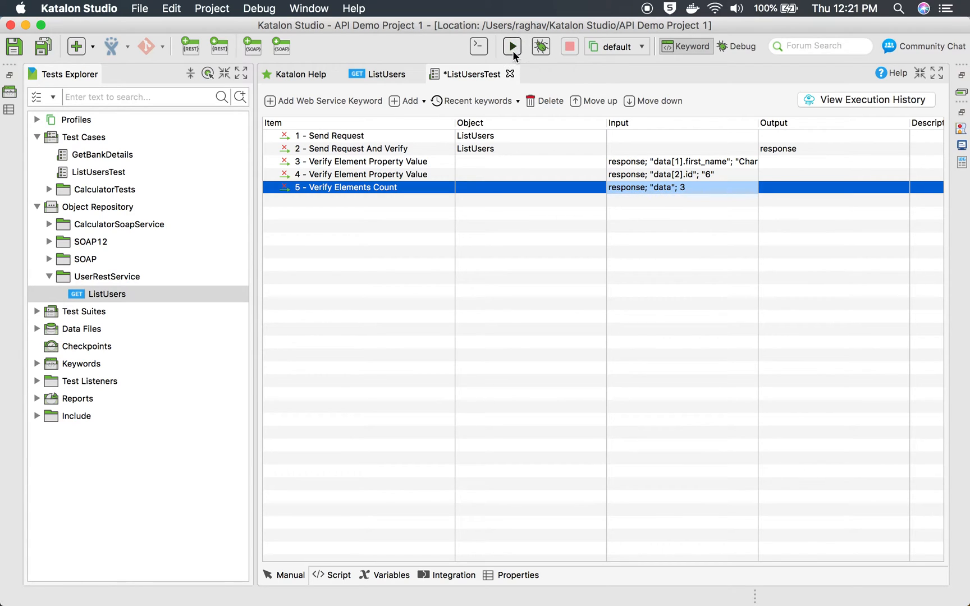
# Step: Run ListUsersTest in the background and inspect the verifyElementsCount result in the log
pyautogui.click(511, 46)
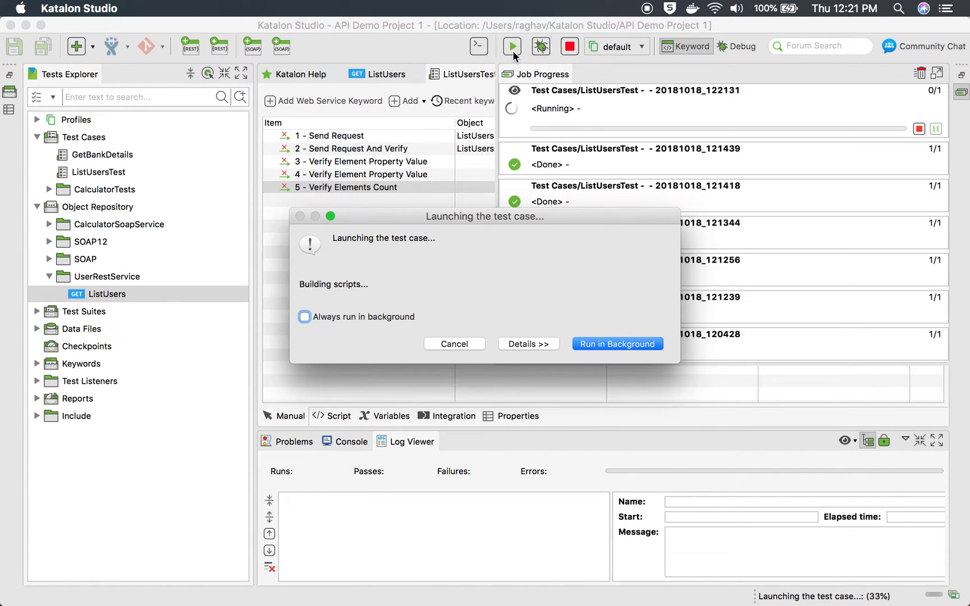
pyautogui.click(616, 343)
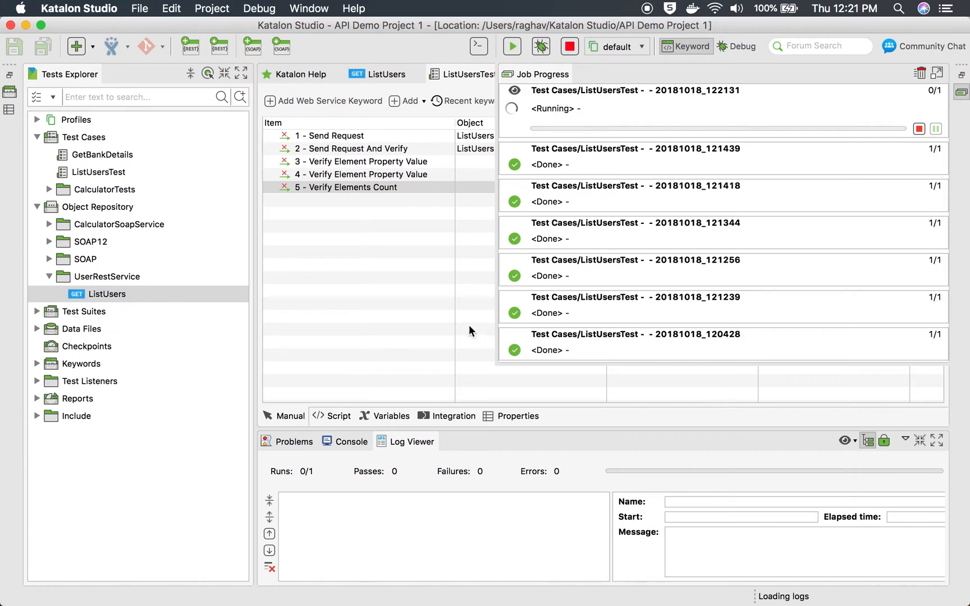
pyautogui.click(412, 441)
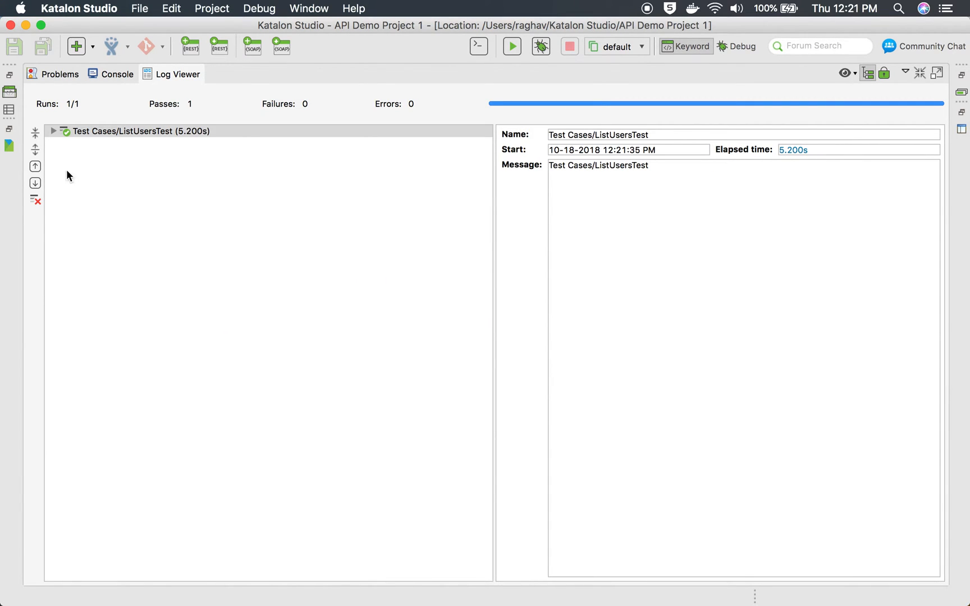
pyautogui.click(53, 130)
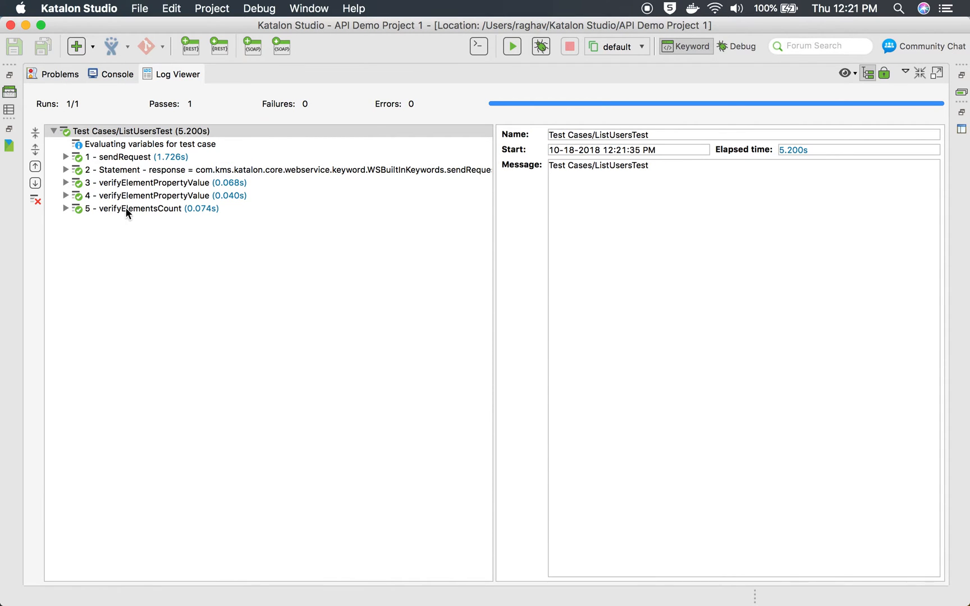
pyautogui.click(151, 208)
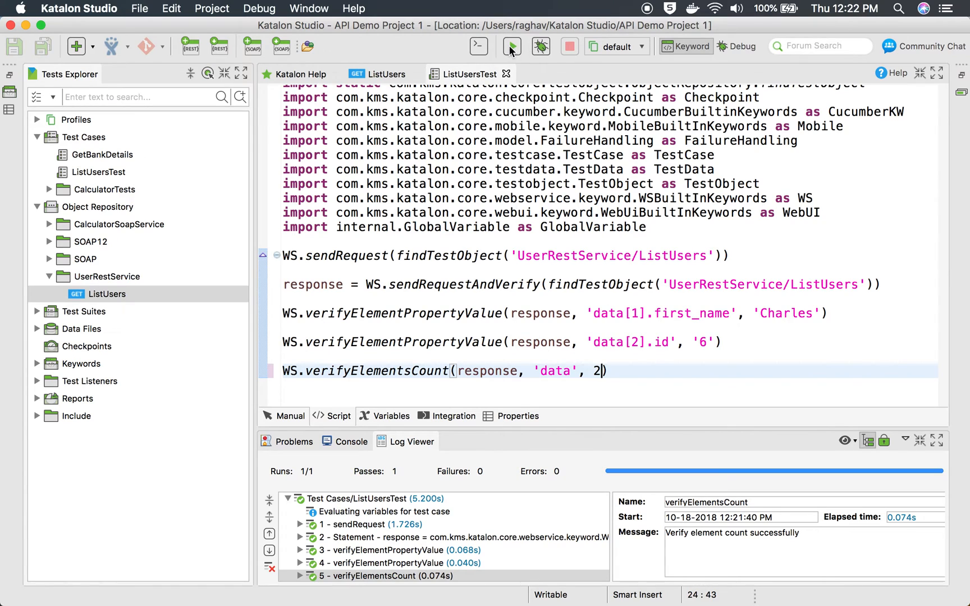
# Step: Rerun ListUsersTest with the expected count changed to 2
pyautogui.click(511, 46)
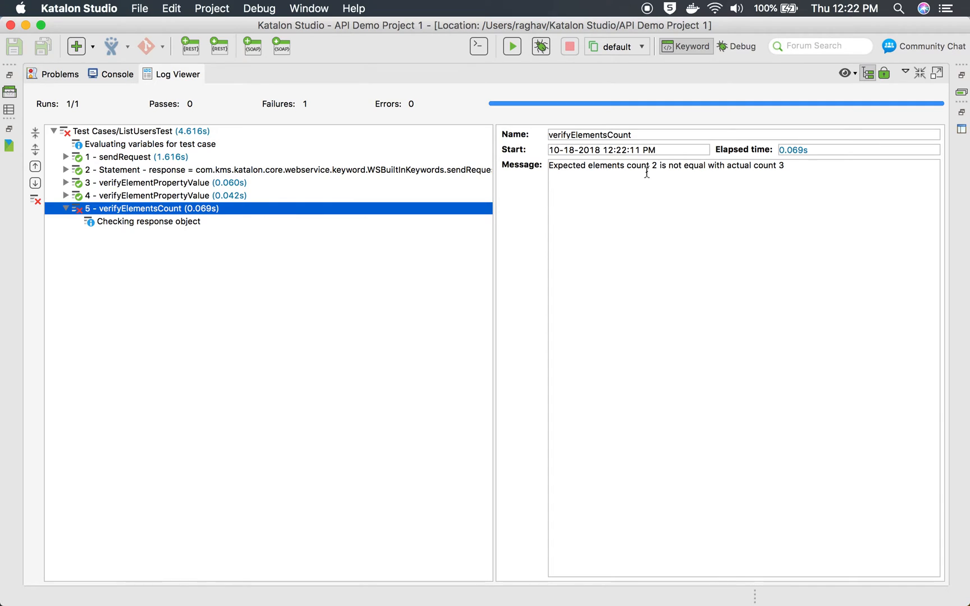
pyautogui.moveTo(635, 174)
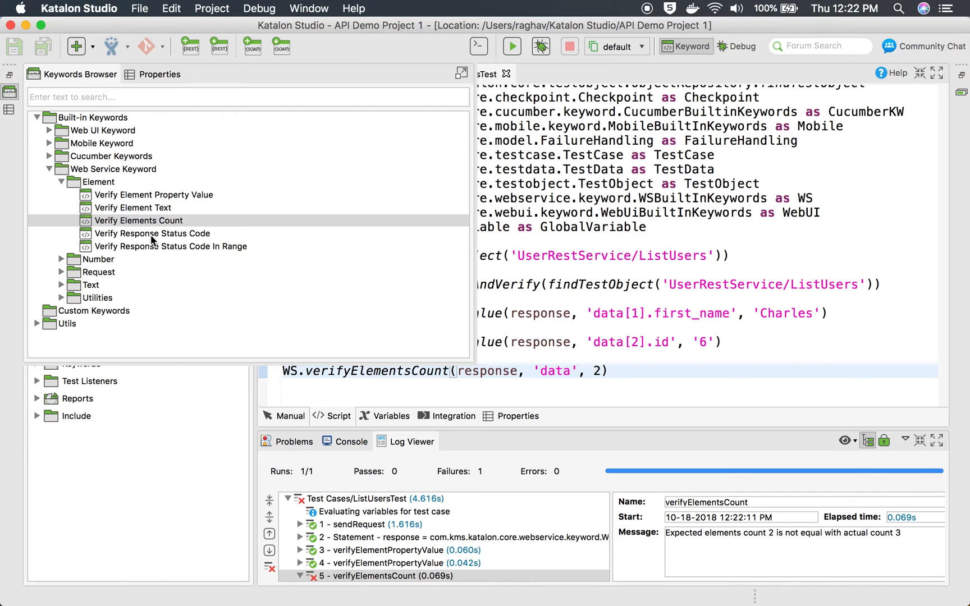
# Step: Add a new step line below the count check and review it in Script and Manual views
pyautogui.click(170, 246)
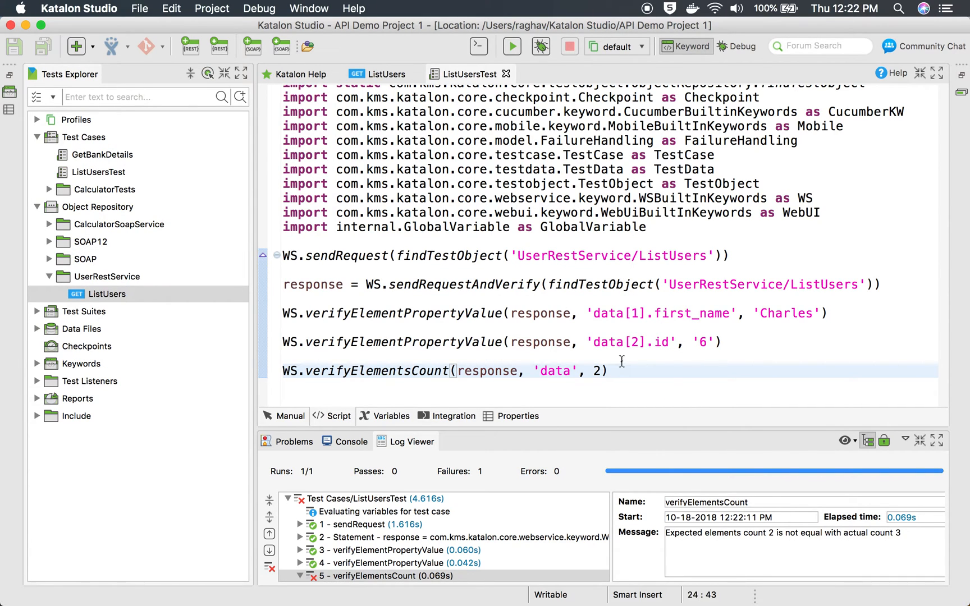
pyautogui.press('Return')
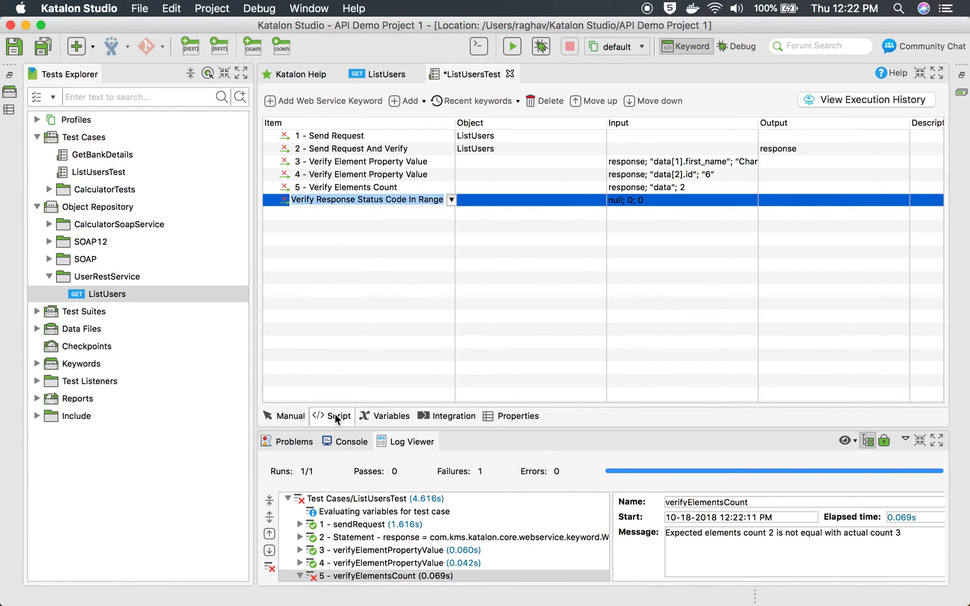
pyautogui.click(330, 415)
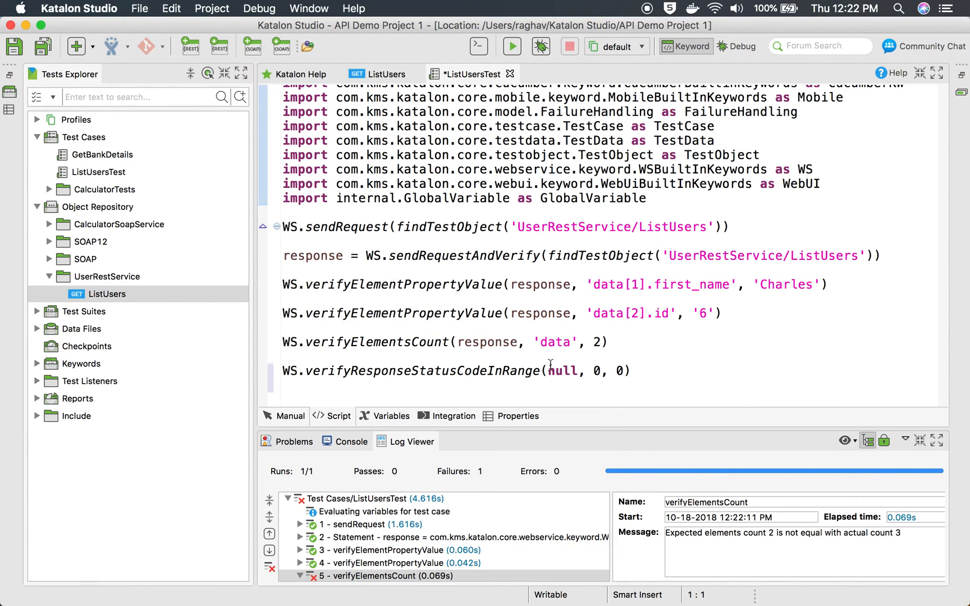
pyautogui.click(289, 415)
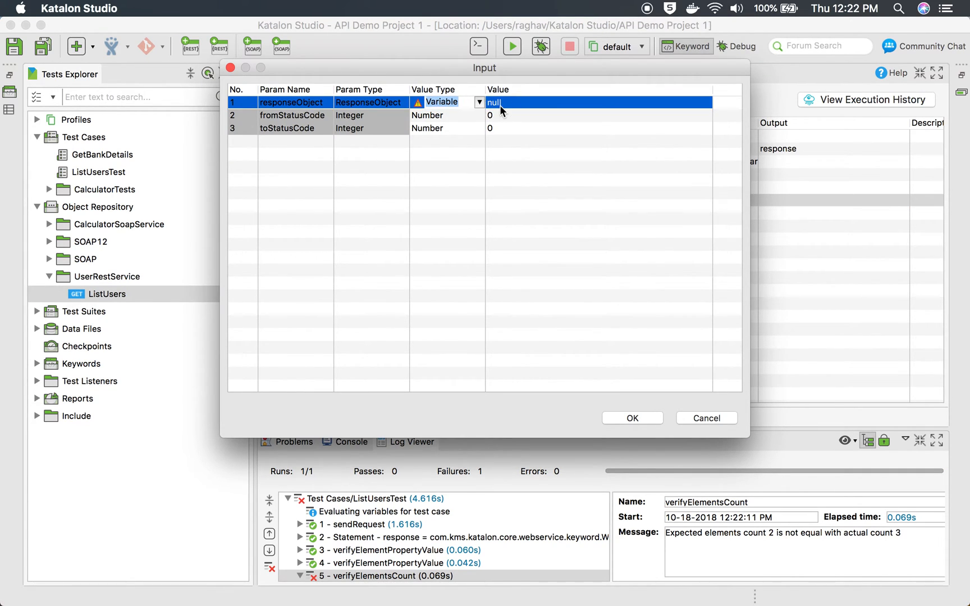
# Step: Set the status-code range step's inputs to response, 100 and 200
pyautogui.write('respo')
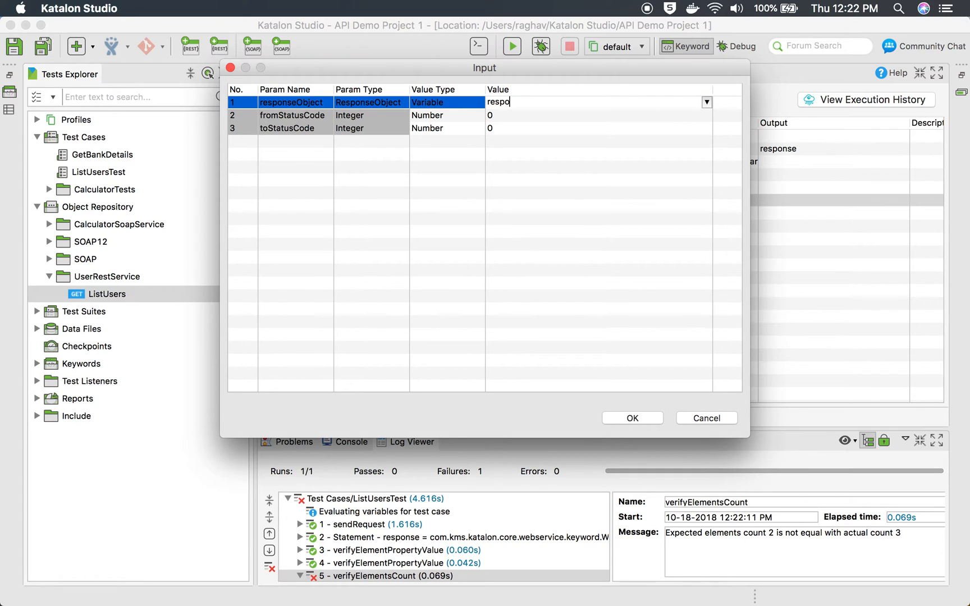
pyautogui.write('nse')
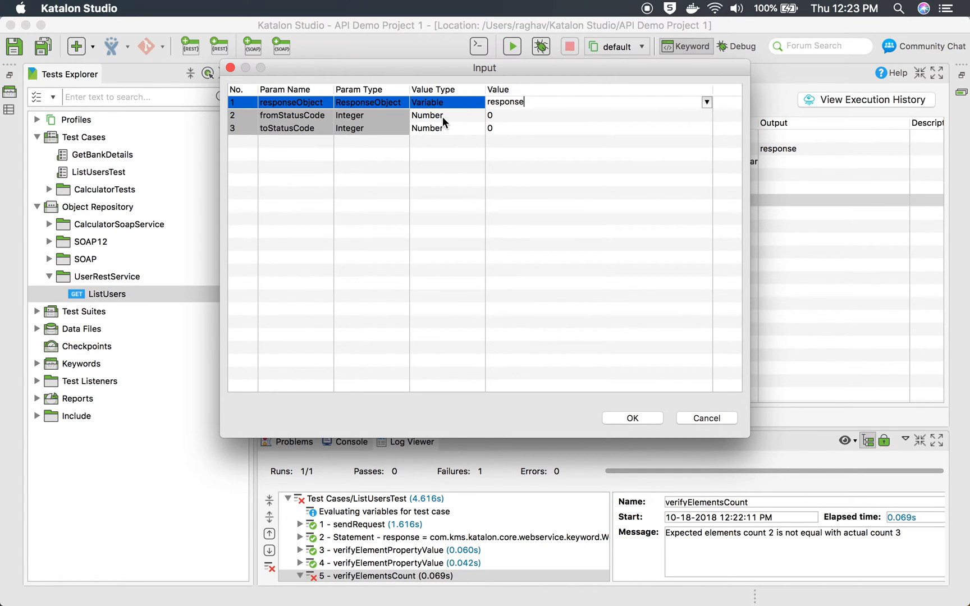
pyautogui.click(501, 114)
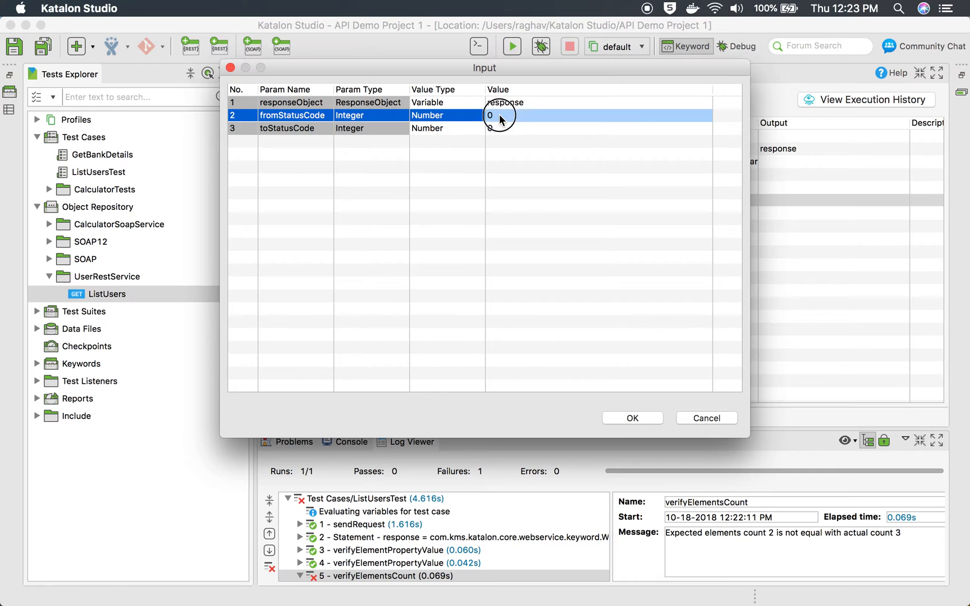
pyautogui.write('100')
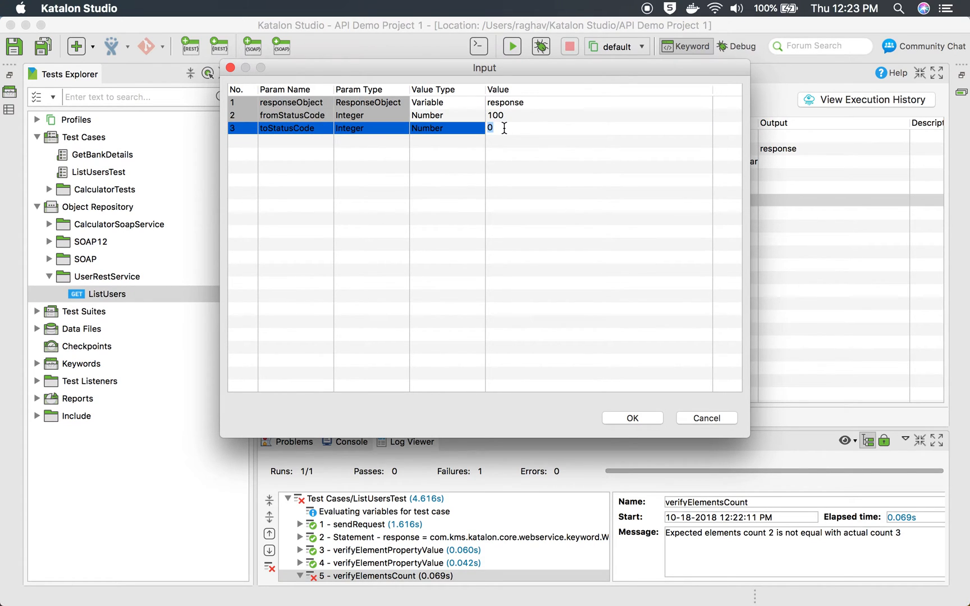
pyautogui.write('200')
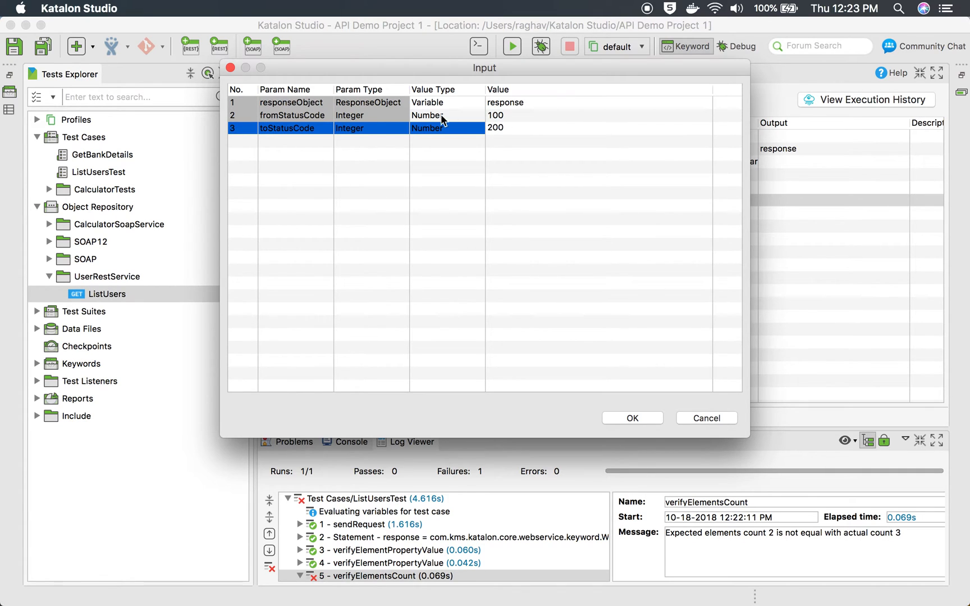
pyautogui.moveTo(627, 415)
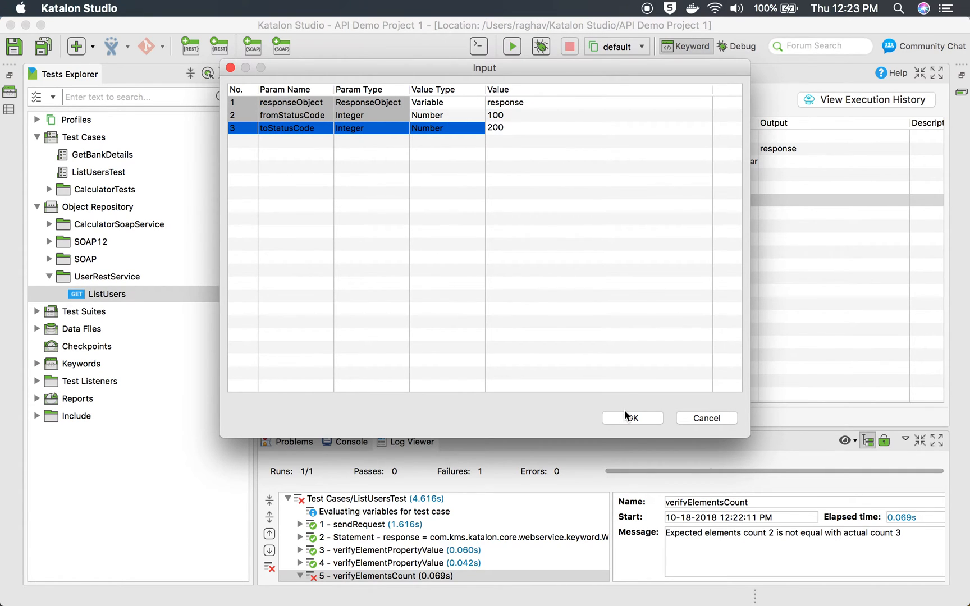
pyautogui.click(630, 417)
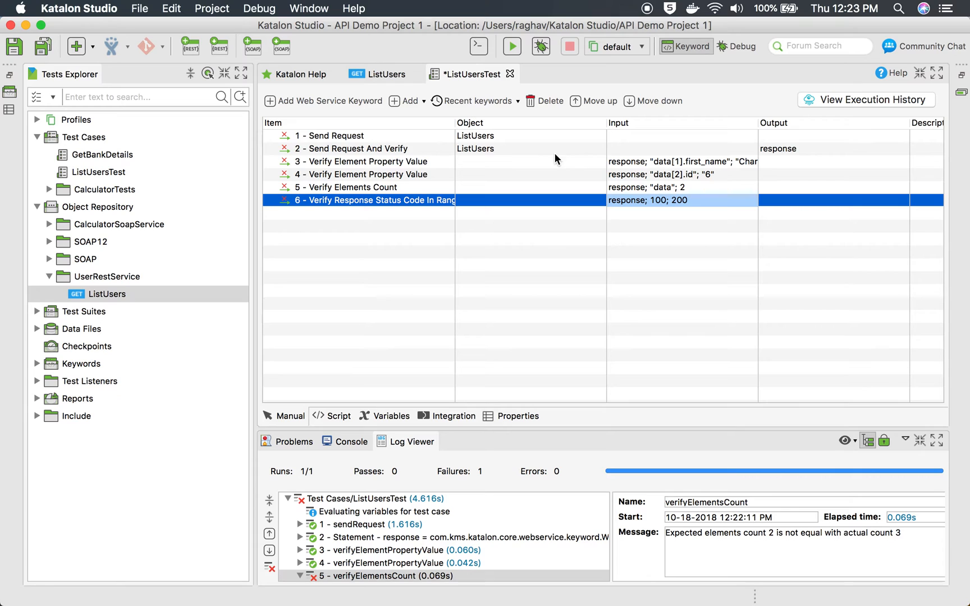
# Step: Run ListUsersTest and wait for the job to finish in the Log Viewer
pyautogui.click(511, 46)
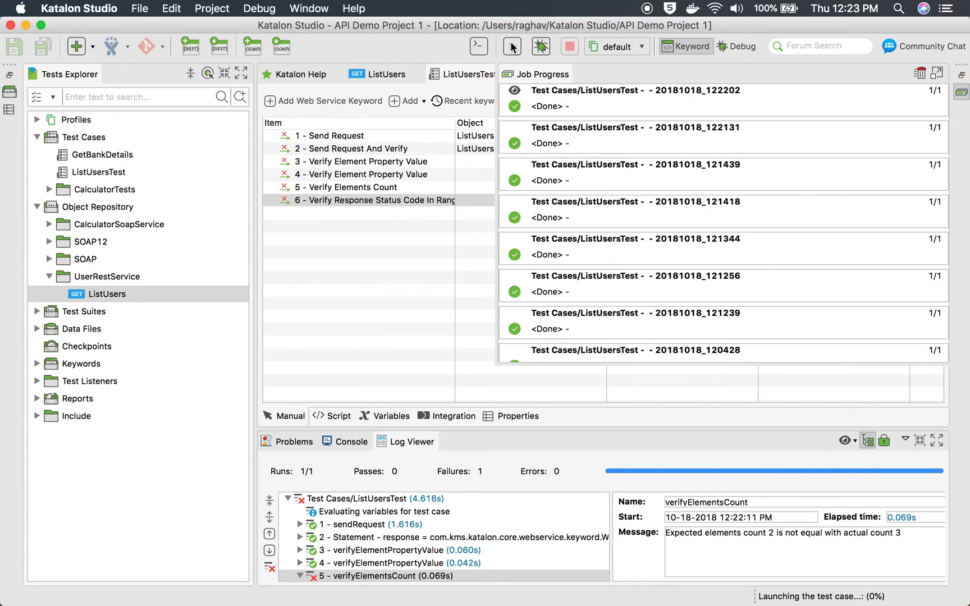
pyautogui.click(511, 47)
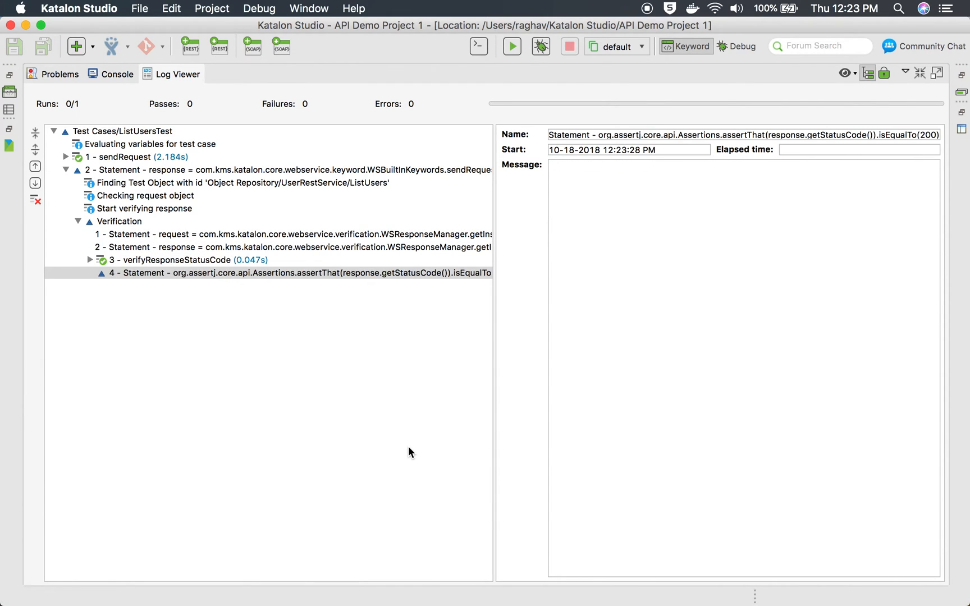
pyautogui.click(66, 170)
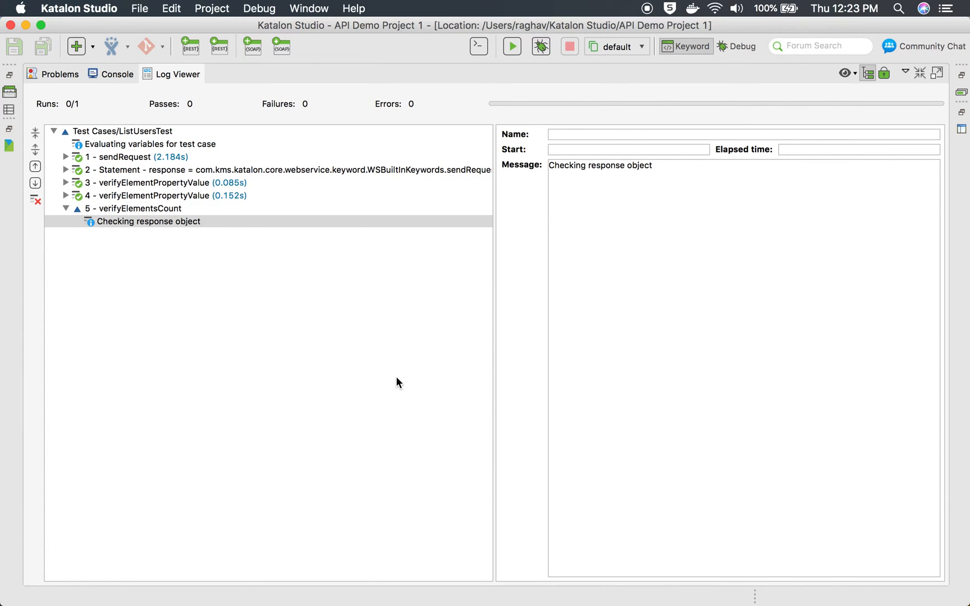
pyautogui.click(511, 46)
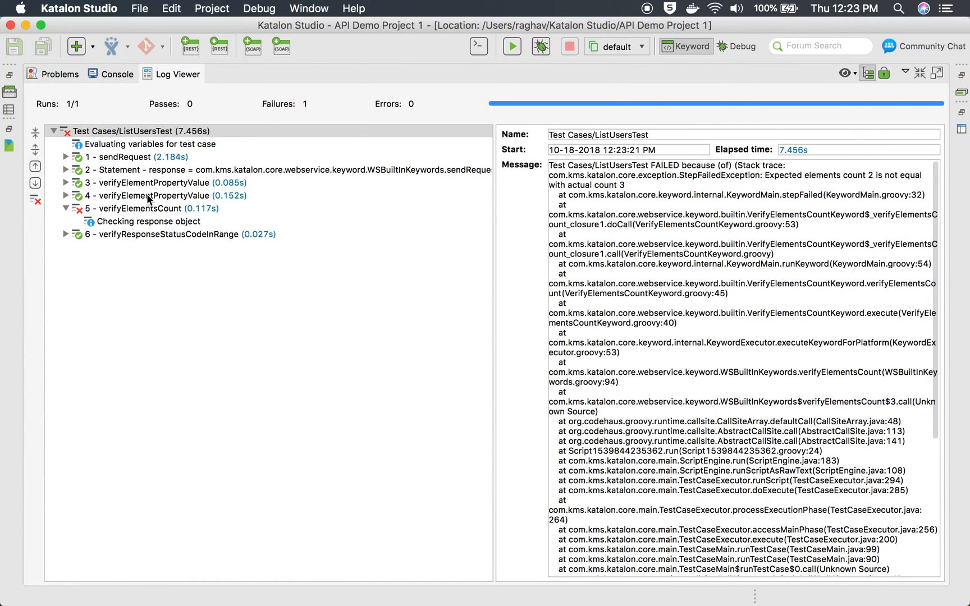
# Step: Inspect step 5's failure (expected count 2, actual 3) and step 6's pass, then return to the step list
pyautogui.click(151, 209)
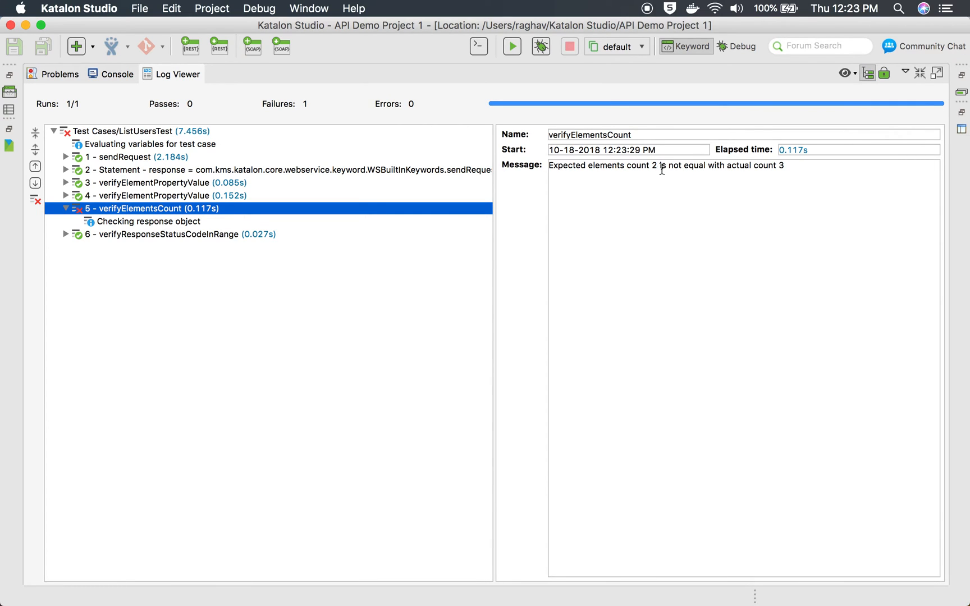
pyautogui.doubleClick(654, 165)
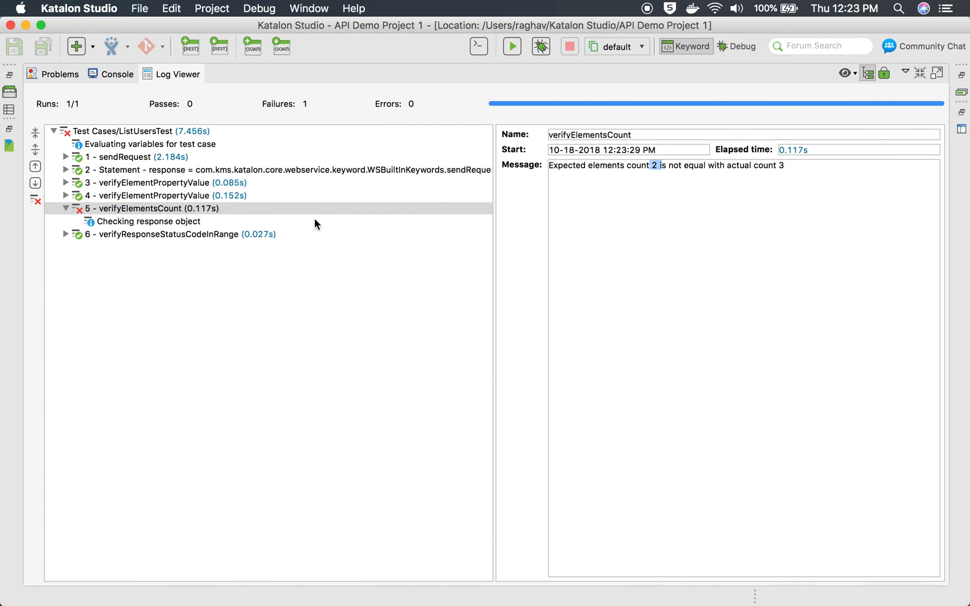
pyautogui.click(185, 235)
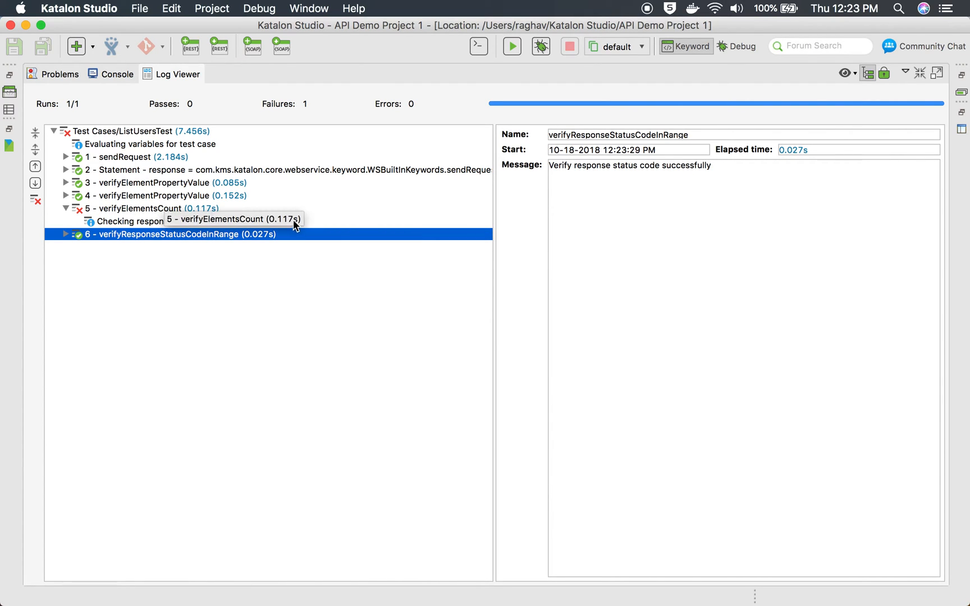
pyautogui.click(151, 208)
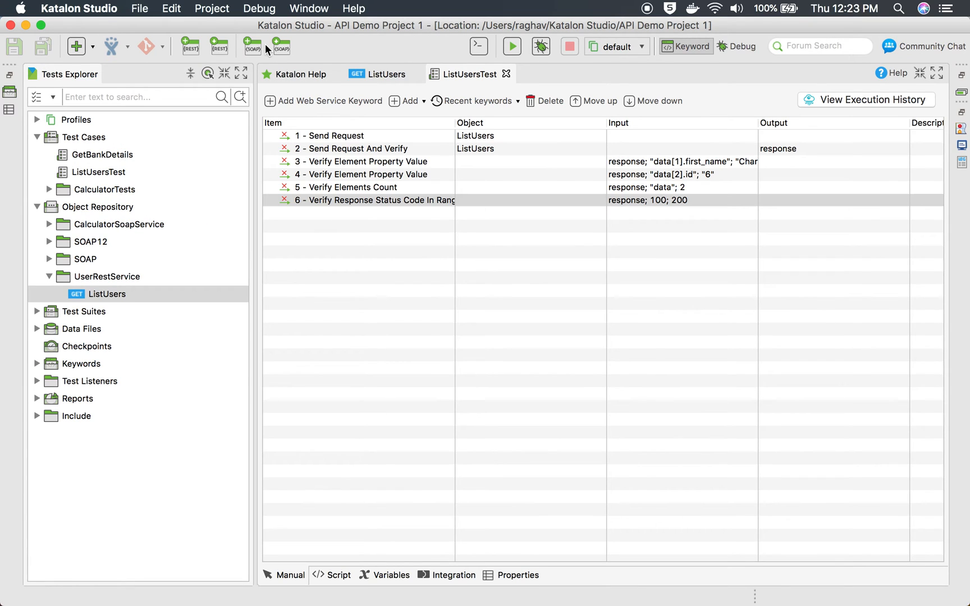
# Step: Set the project's Test Case default failure handling to CONTINUE_ON_FAILURE and confirm
pyautogui.click(211, 8)
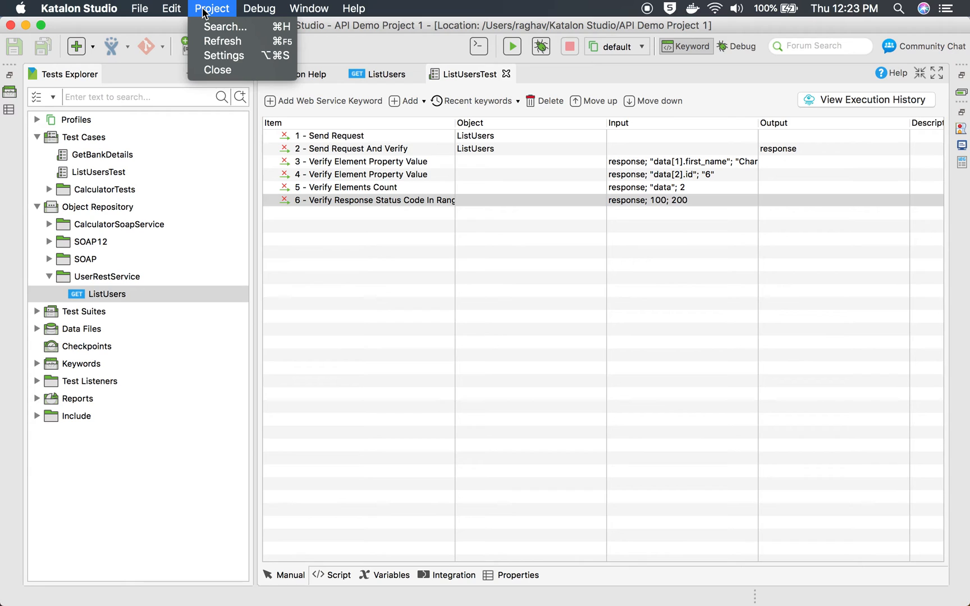
pyautogui.moveTo(222, 40)
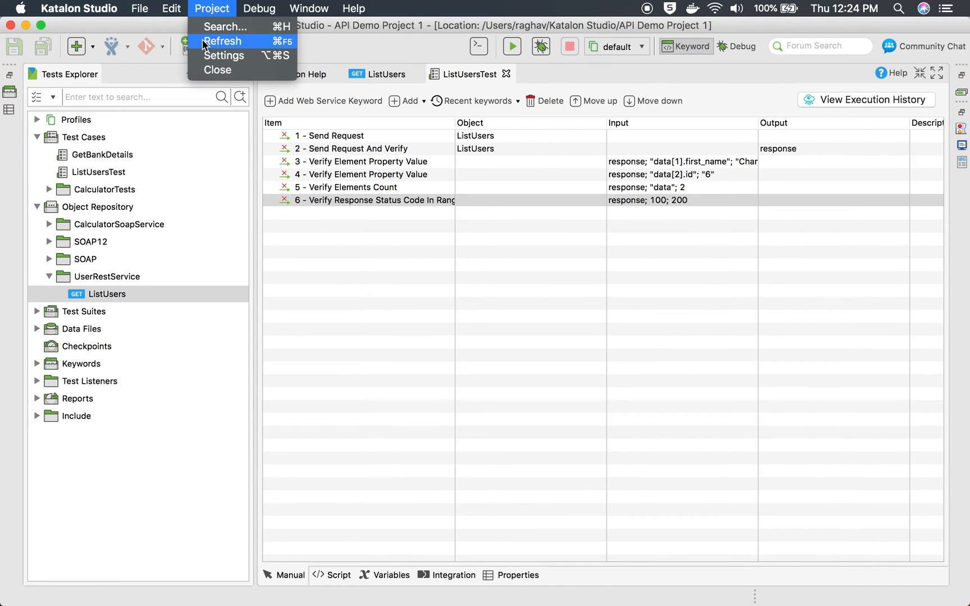
pyautogui.click(223, 55)
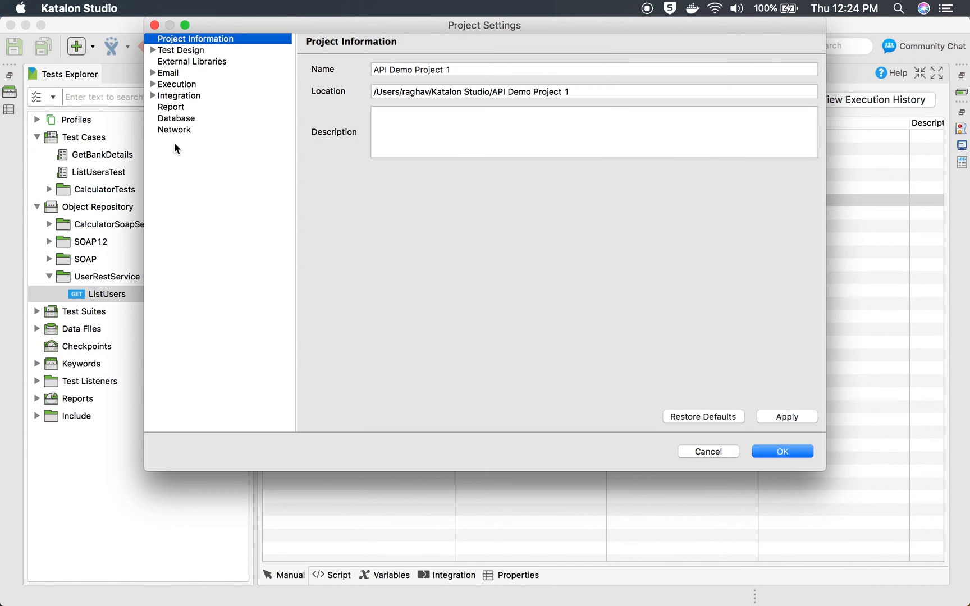
pyautogui.click(181, 51)
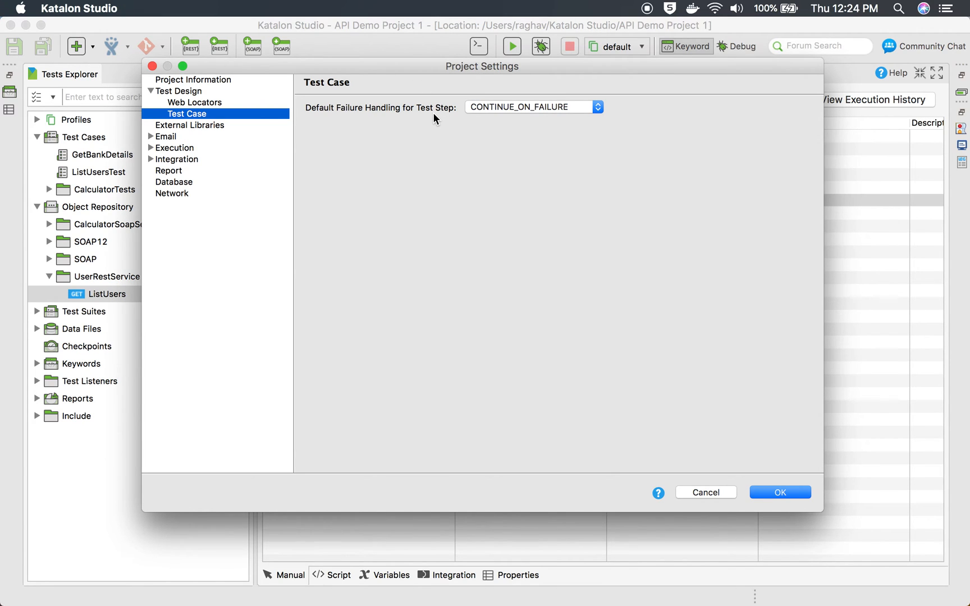
pyautogui.click(533, 106)
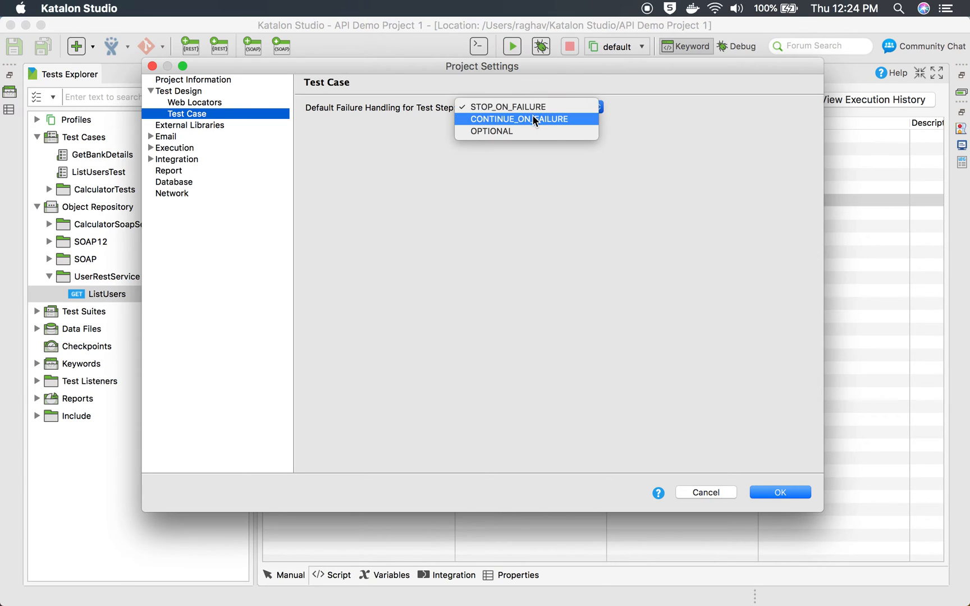
pyautogui.moveTo(518, 132)
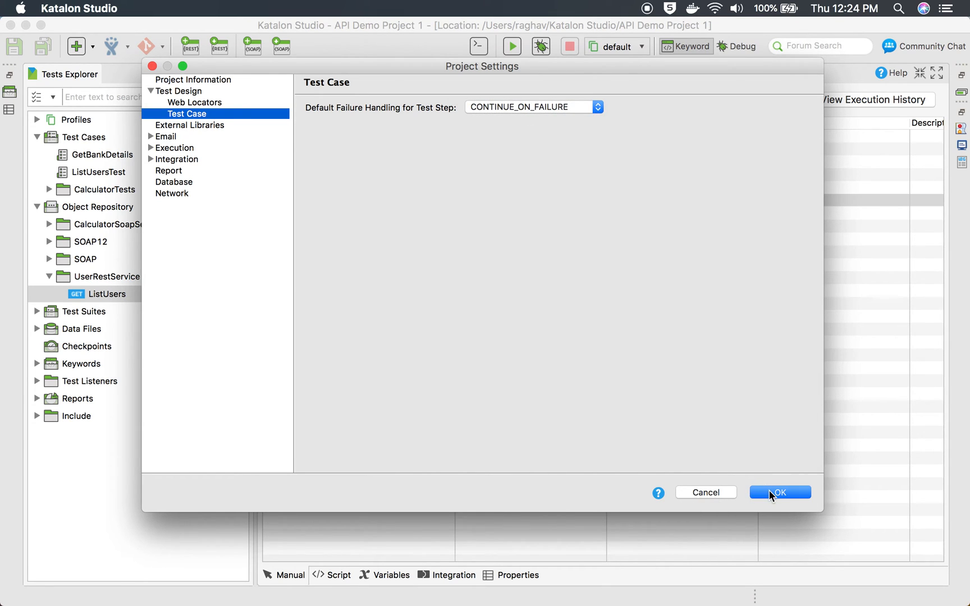
pyautogui.click(779, 493)
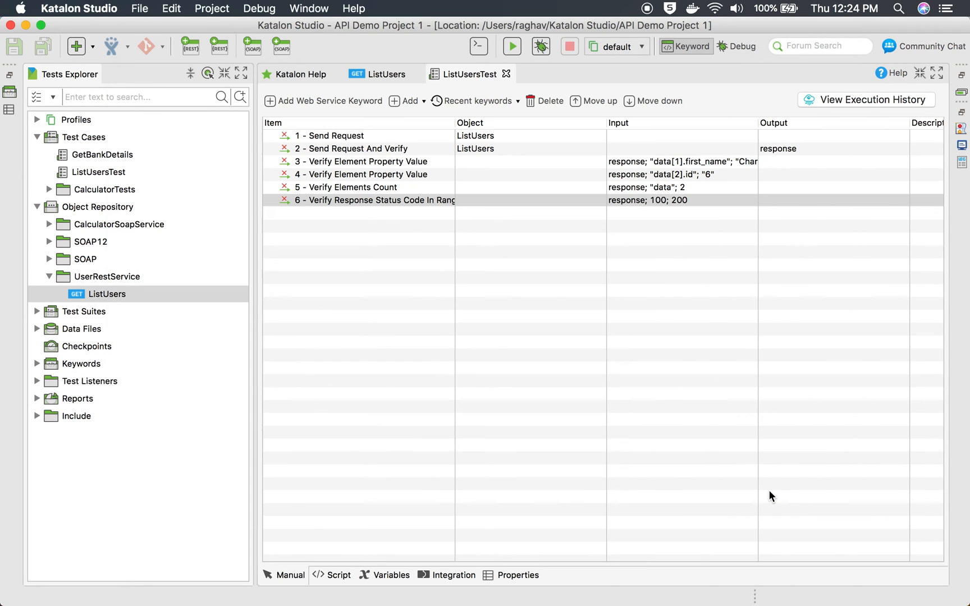
pyautogui.moveTo(288, 190)
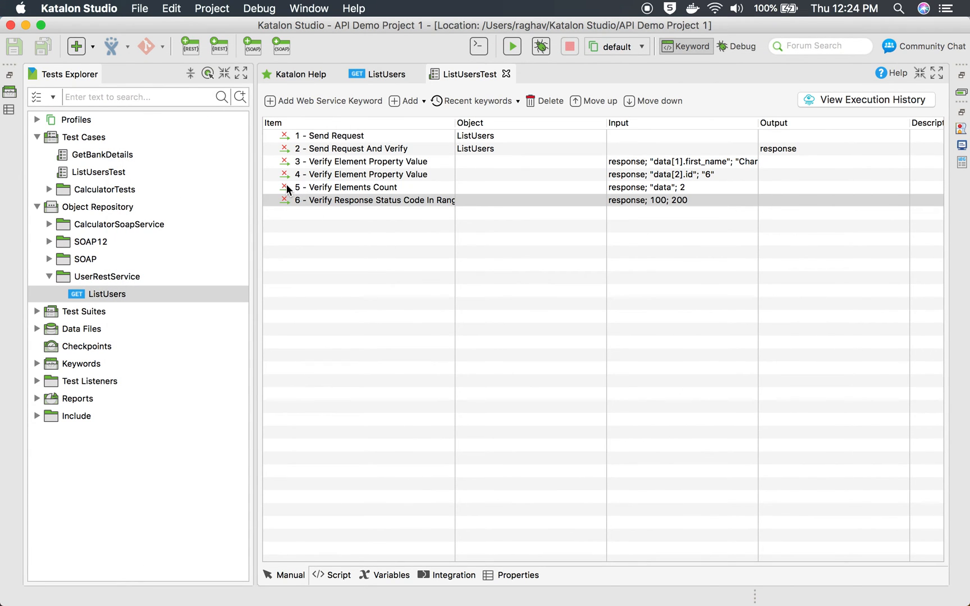
pyautogui.rightClick(347, 186)
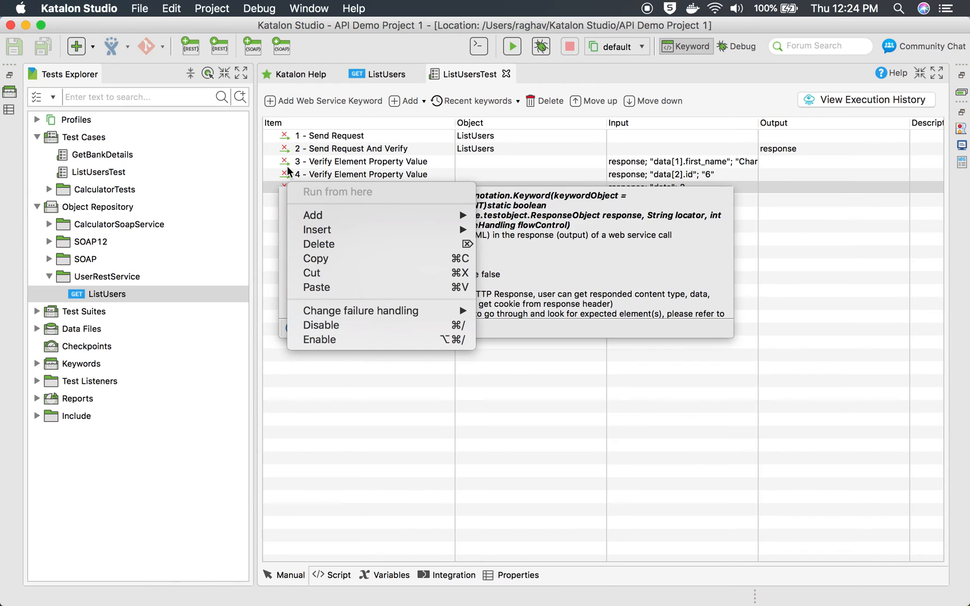
pyautogui.click(362, 162)
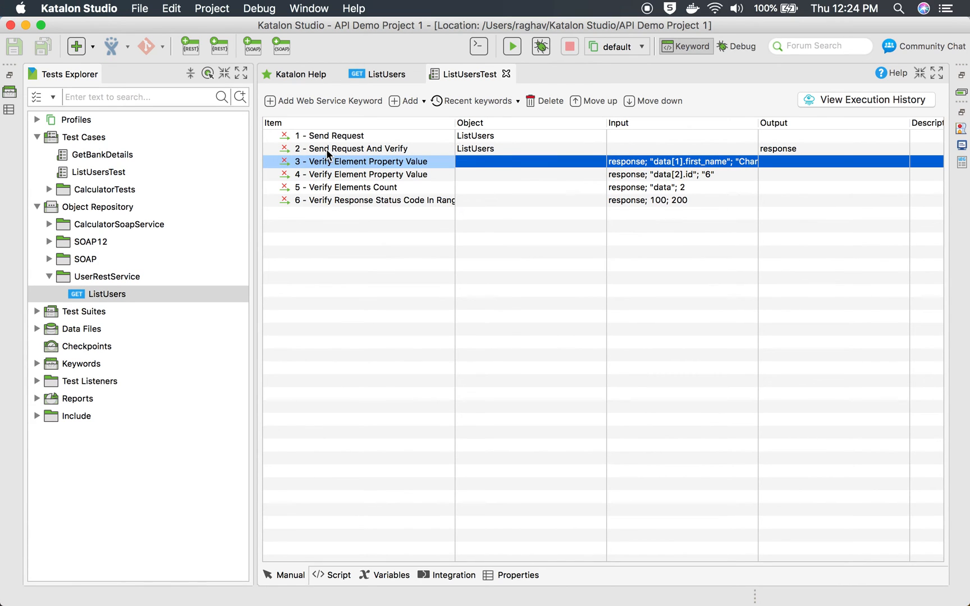
pyautogui.rightClick(347, 149)
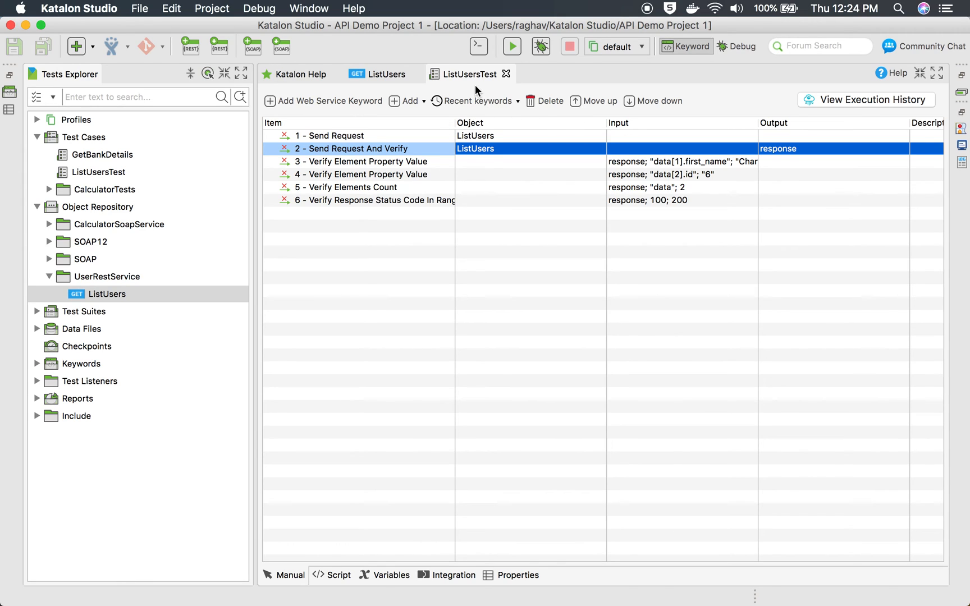
pyautogui.moveTo(679, 196)
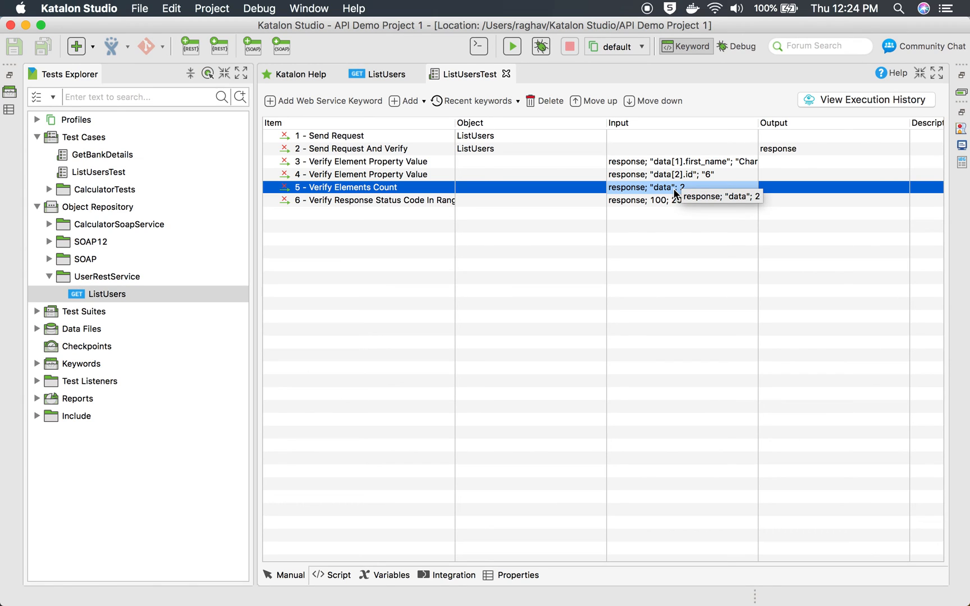
pyautogui.click(375, 200)
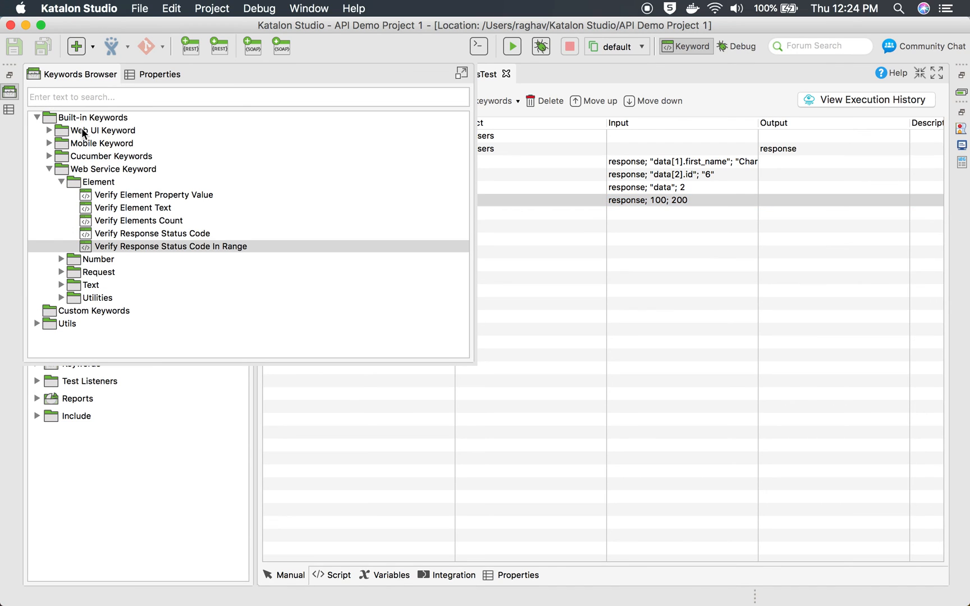
pyautogui.moveTo(134, 150)
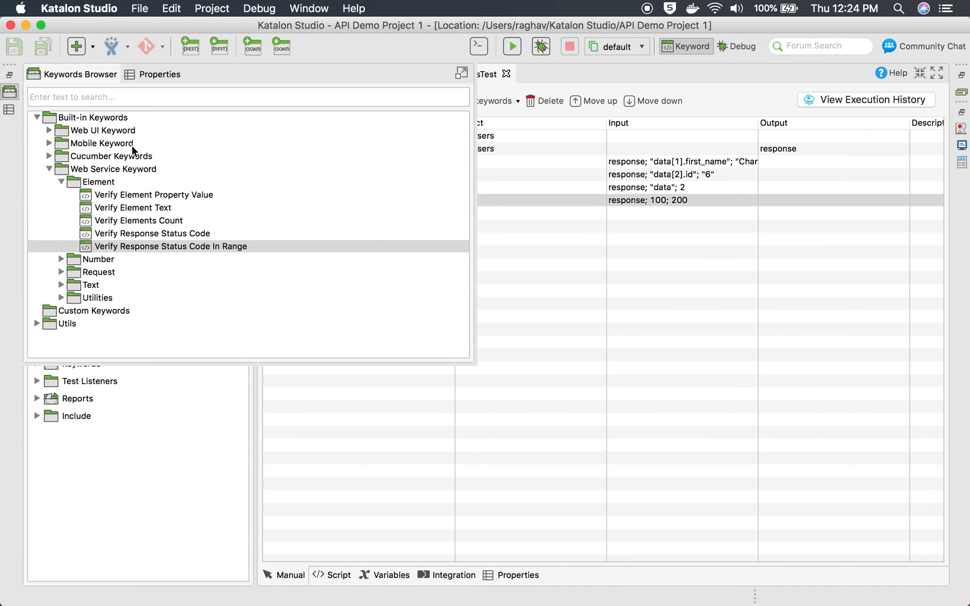
pyautogui.moveTo(125, 251)
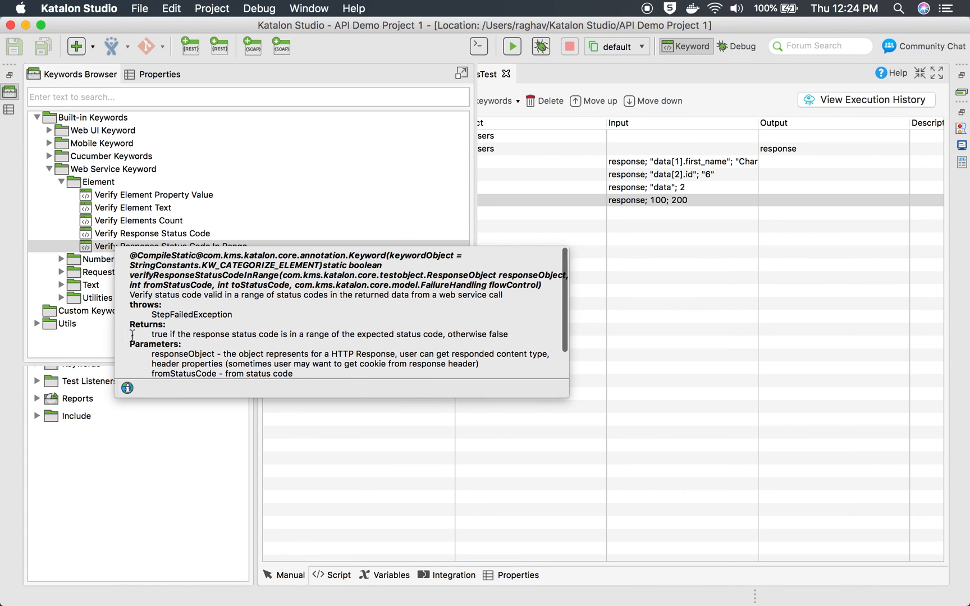
pyautogui.moveTo(127, 387)
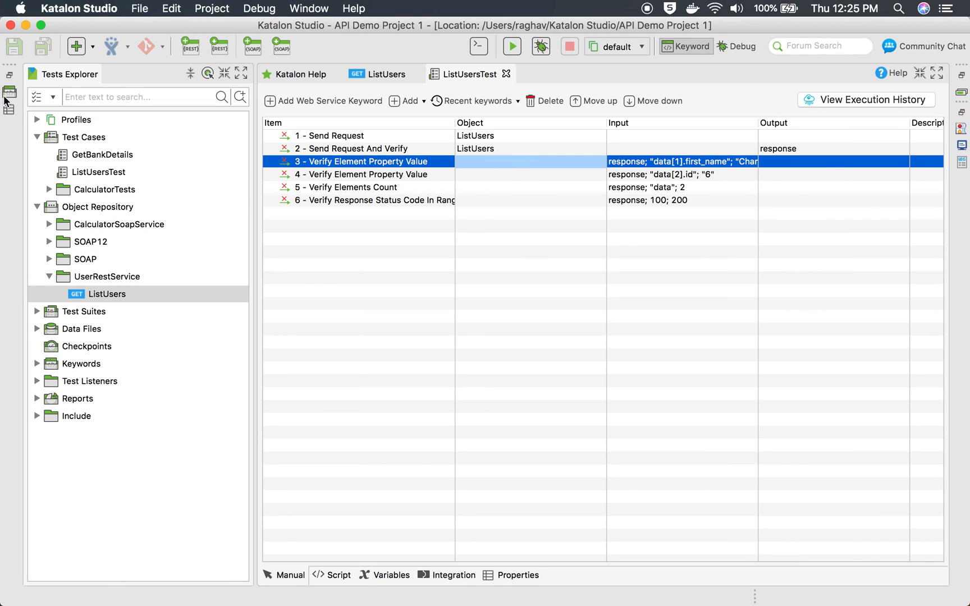
# Step: Browse the Keywords Browser briefly, then view ListUsersTest as script ending with verifyResponseStatusCodeInRange(response, 100, 200)
pyautogui.click(9, 92)
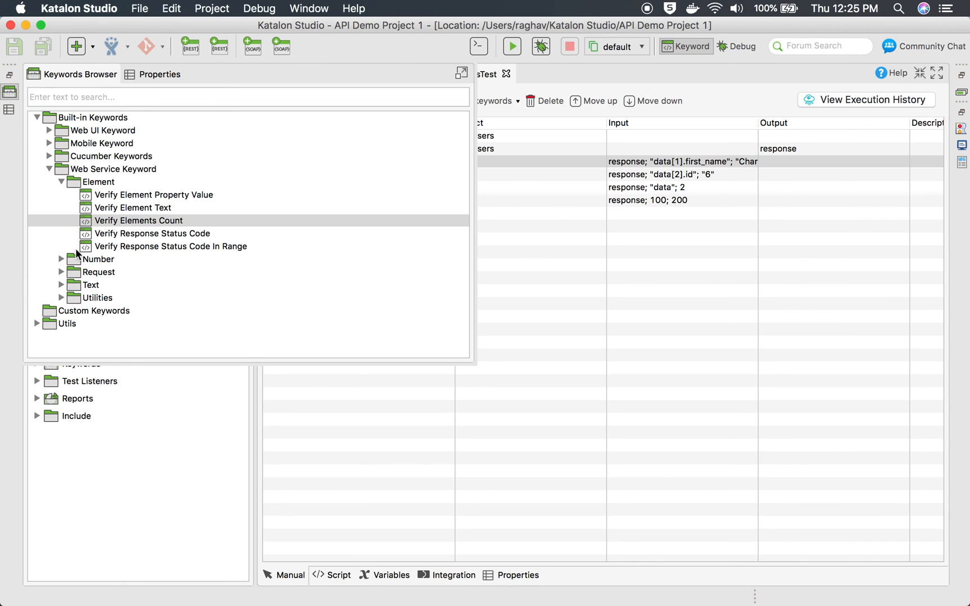
pyautogui.click(94, 311)
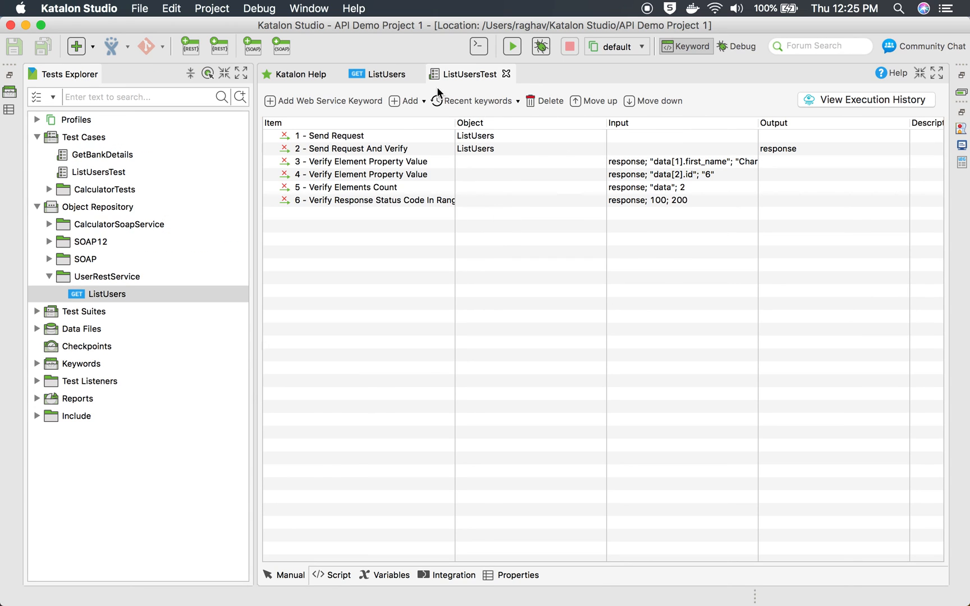
pyautogui.moveTo(329, 493)
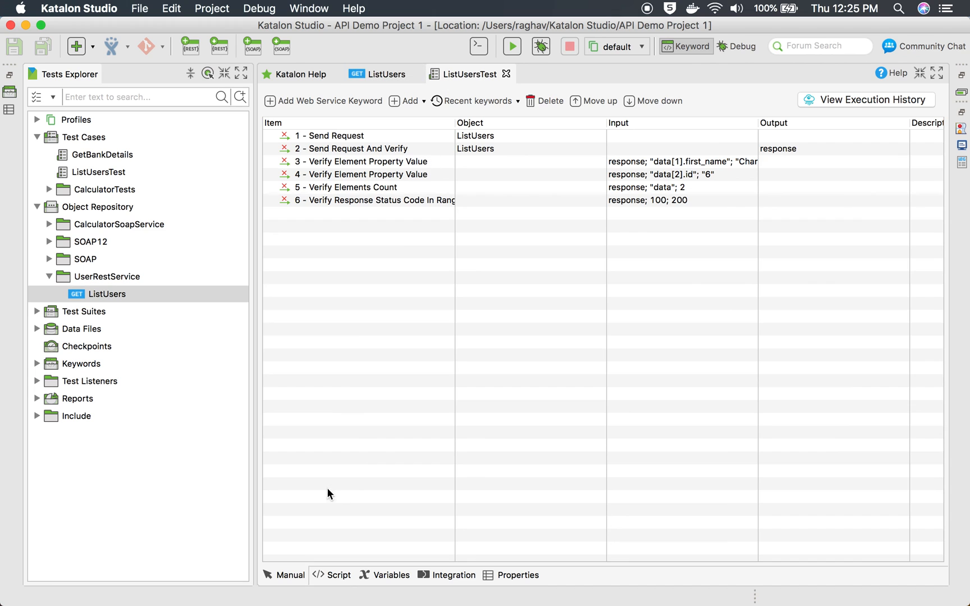
pyautogui.click(337, 575)
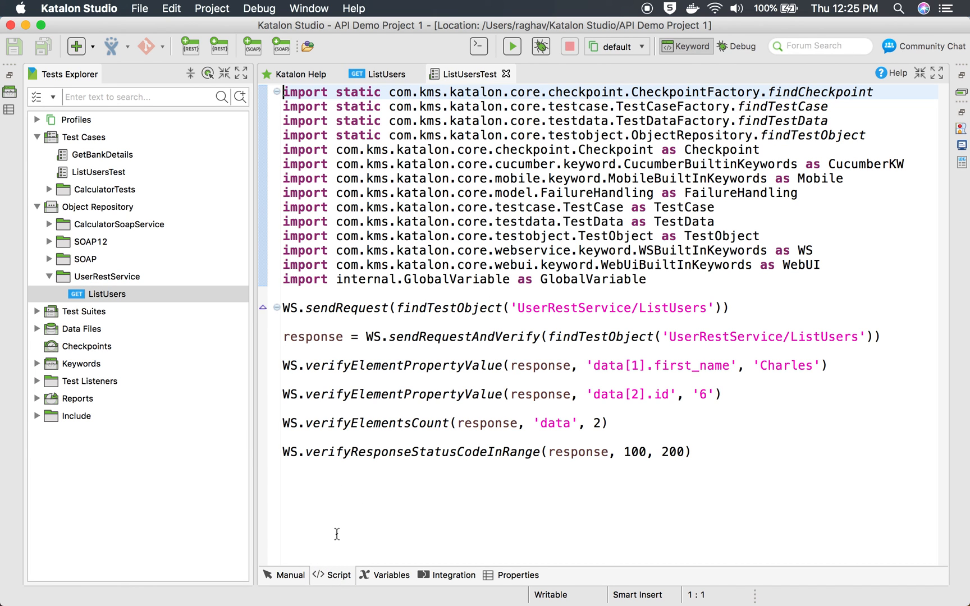
# Step: Bring the API Validations note with the three learning topics to the front
pyautogui.click(288, 575)
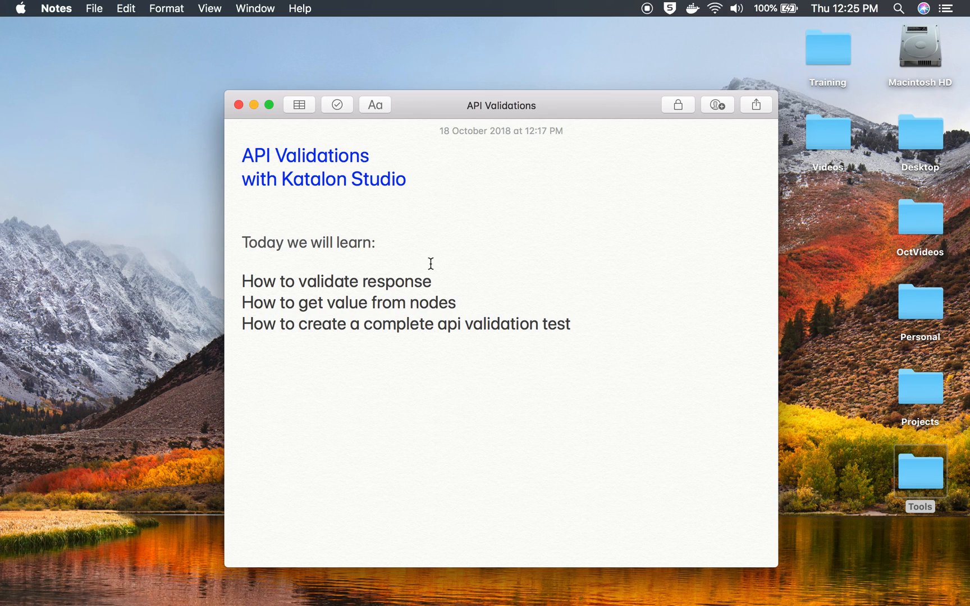
pyautogui.moveTo(623, 69)
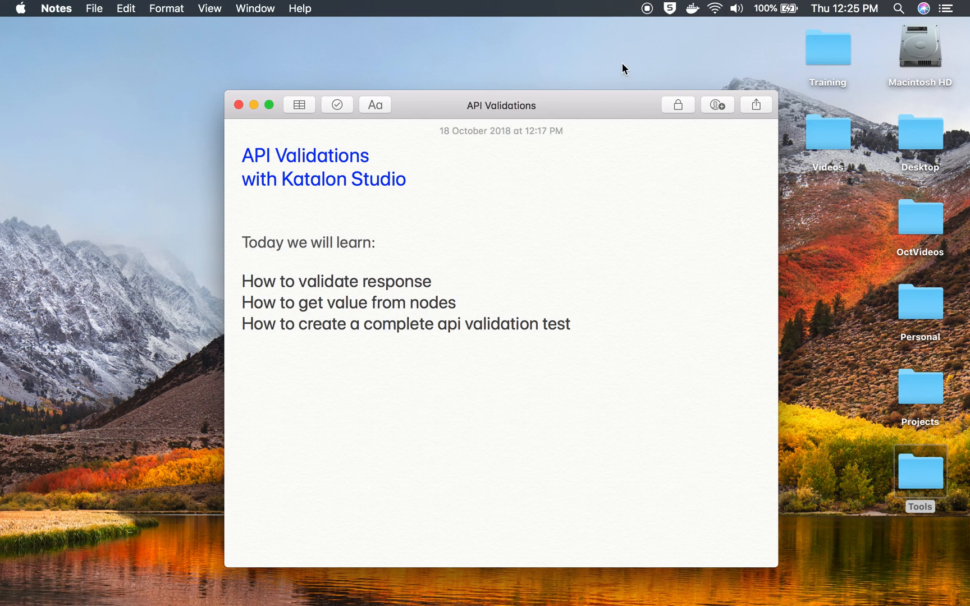